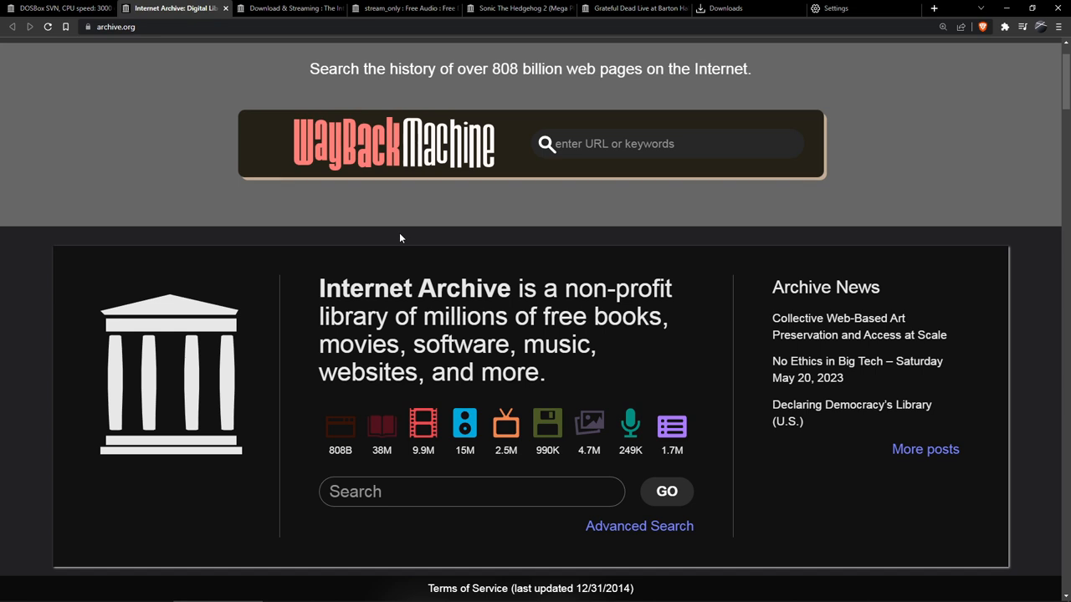
mouse_move(330, 188)
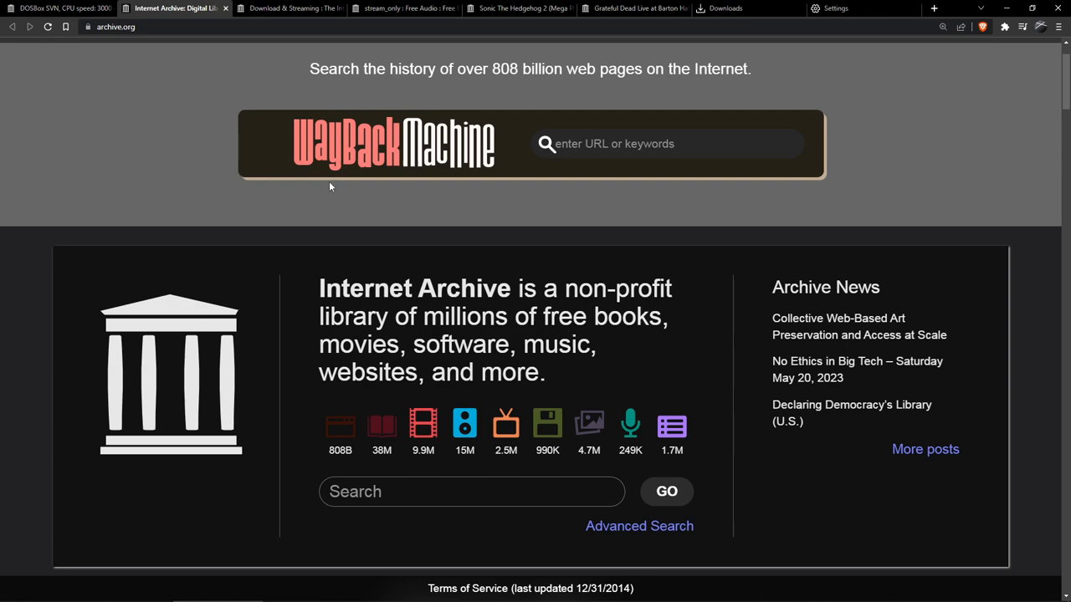
mouse_move(268, 124)
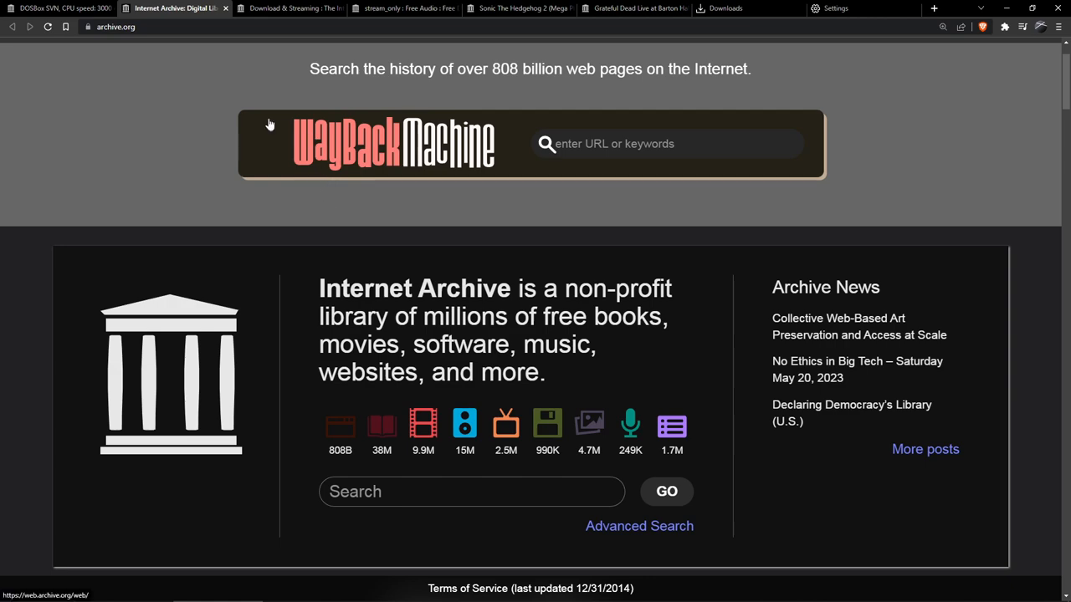
mouse_move(292, 7)
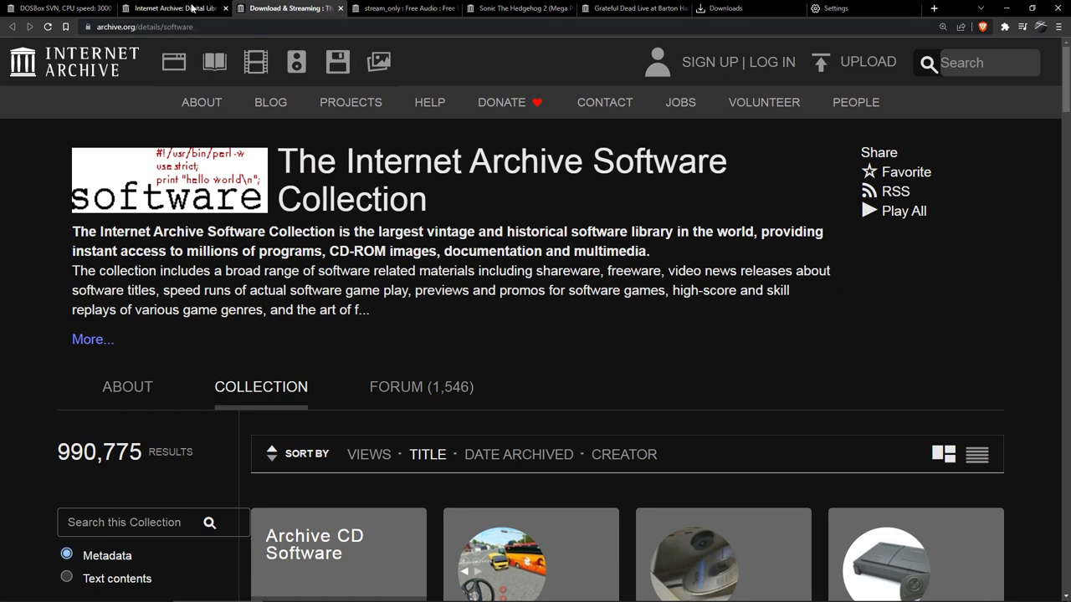
From the stream_only collection, show the 1977-05-08 Barton Hall concert item with its player and track list.
left_click(402, 7)
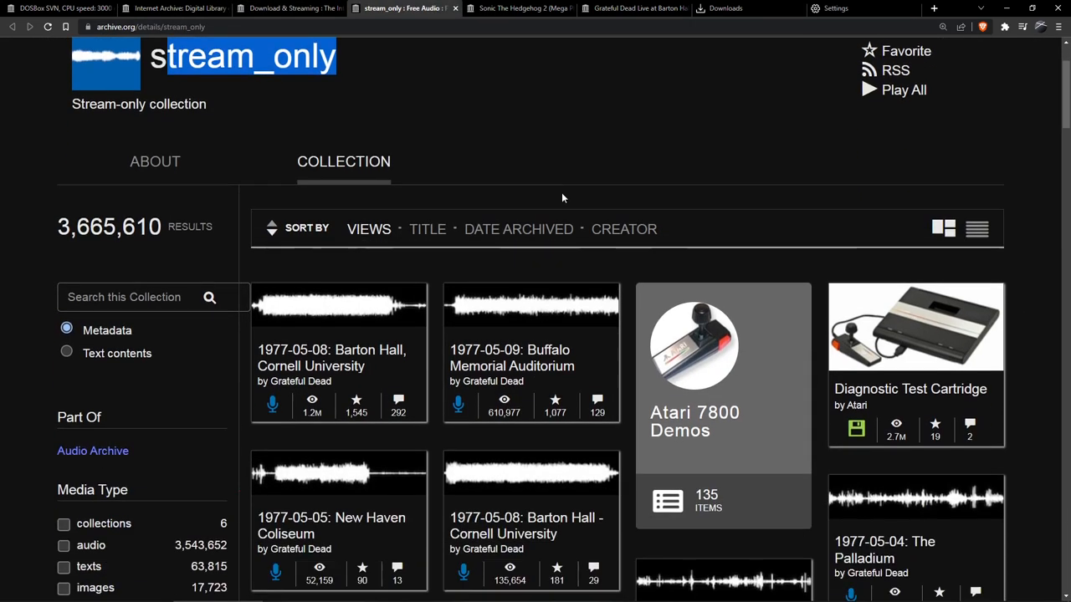
mouse_move(331, 358)
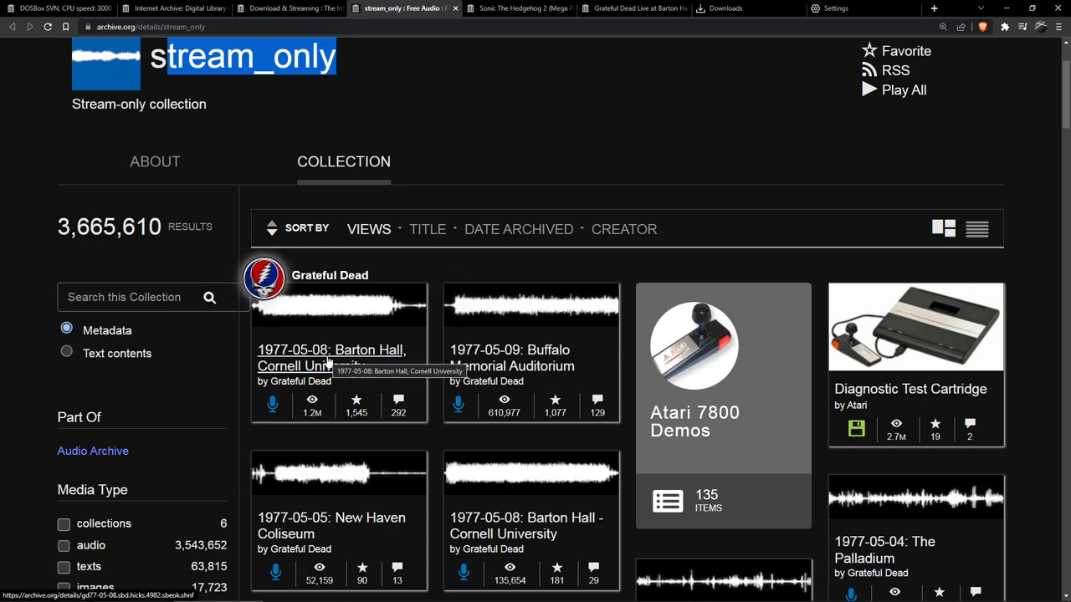
left_click(331, 358)
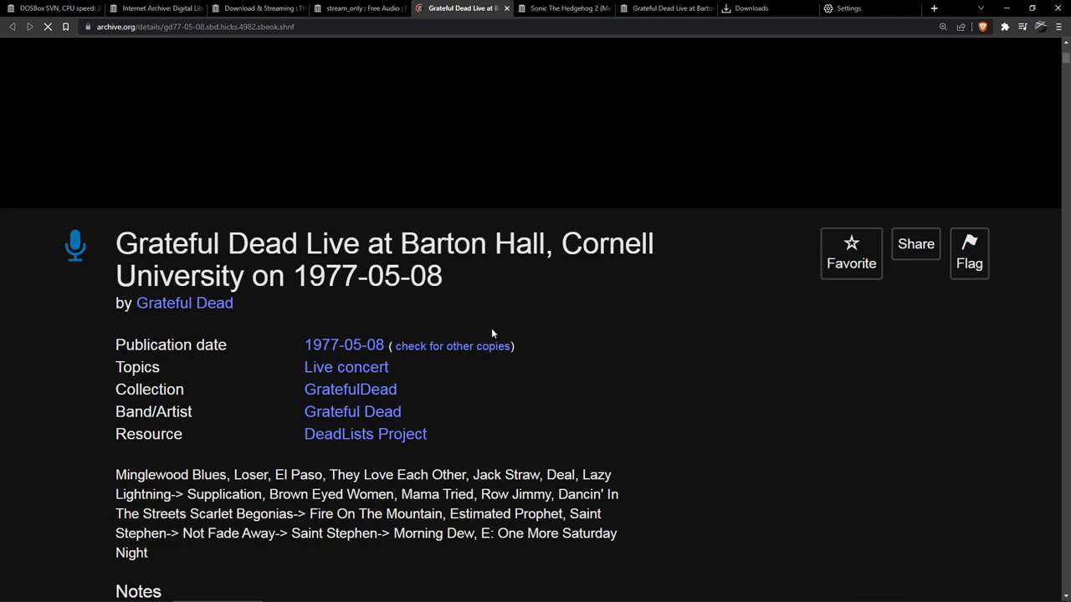
scroll("down", 3)
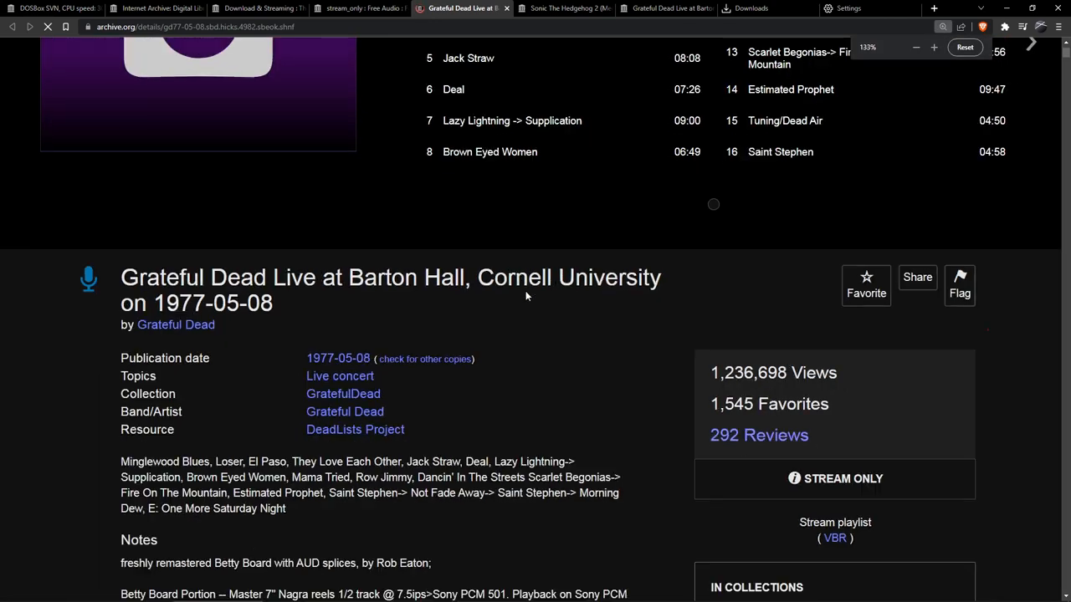
scroll("up", 3)
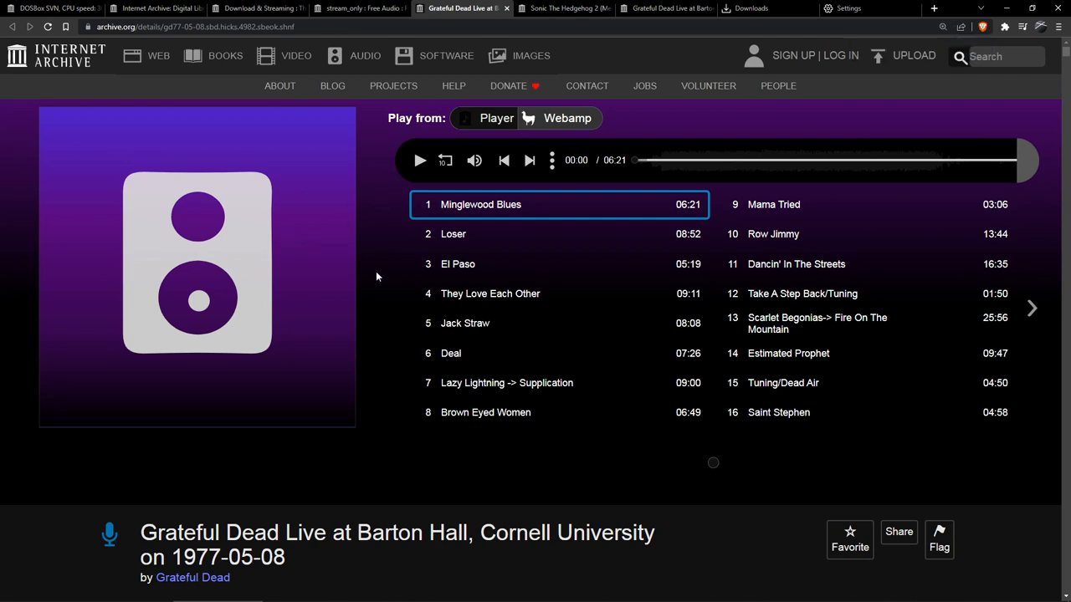
scroll("down", 3)
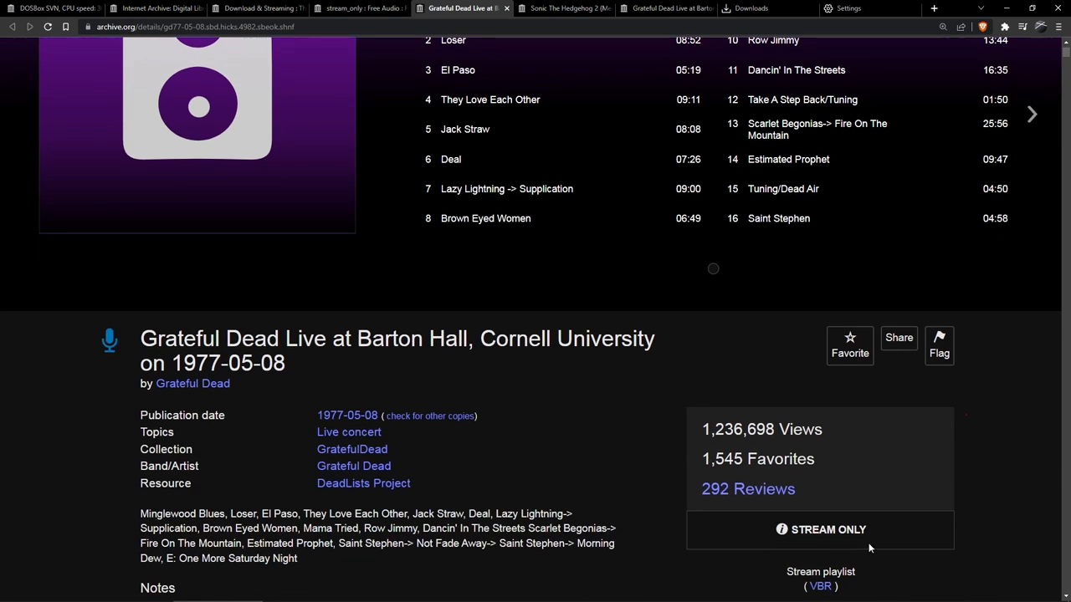
mouse_move(840, 468)
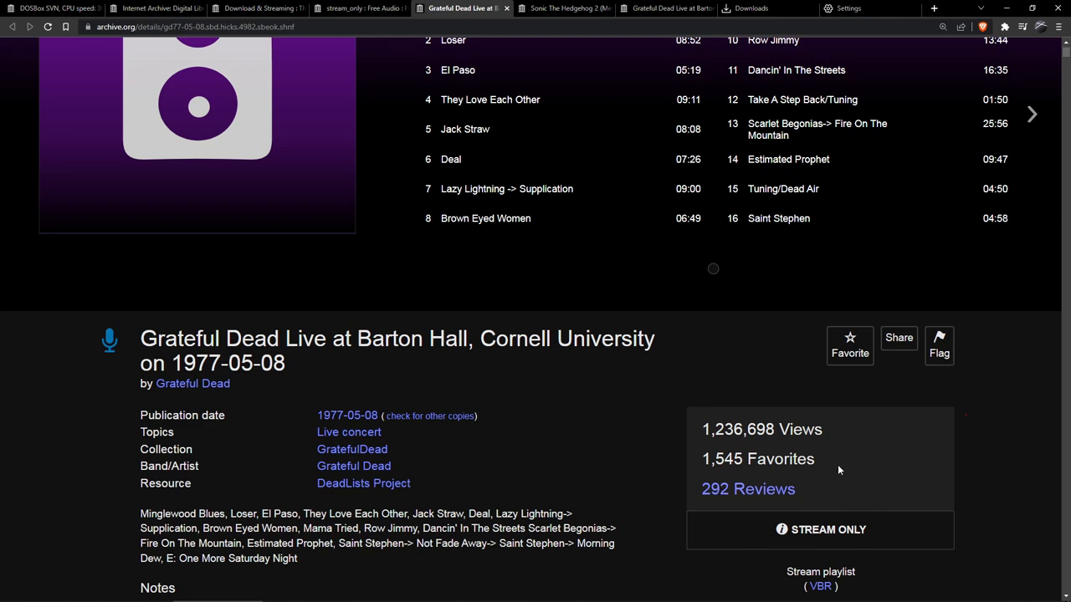
mouse_move(755, 539)
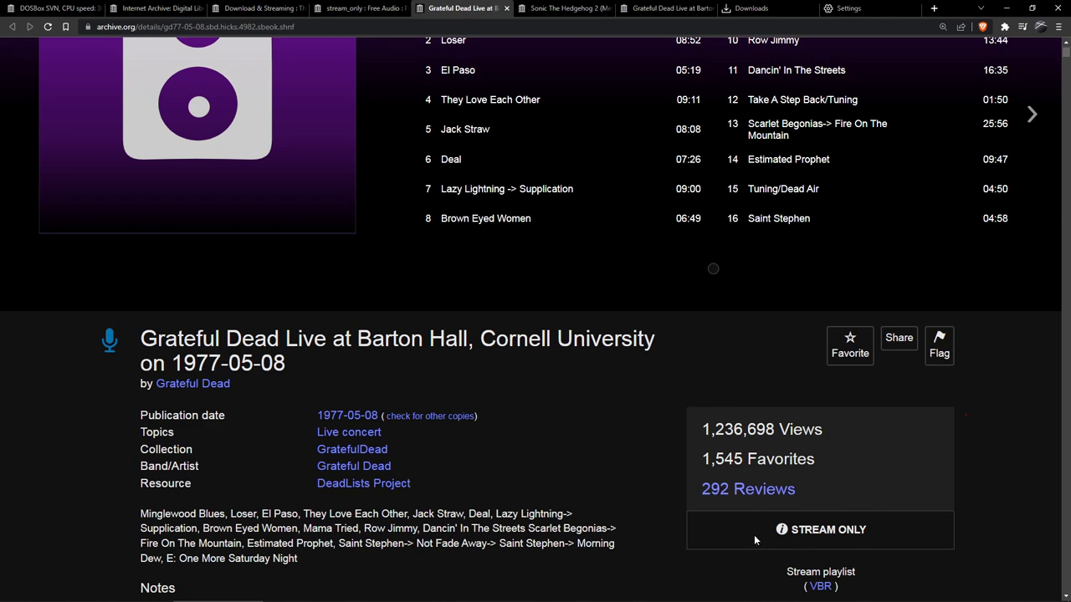
scroll("up", 3)
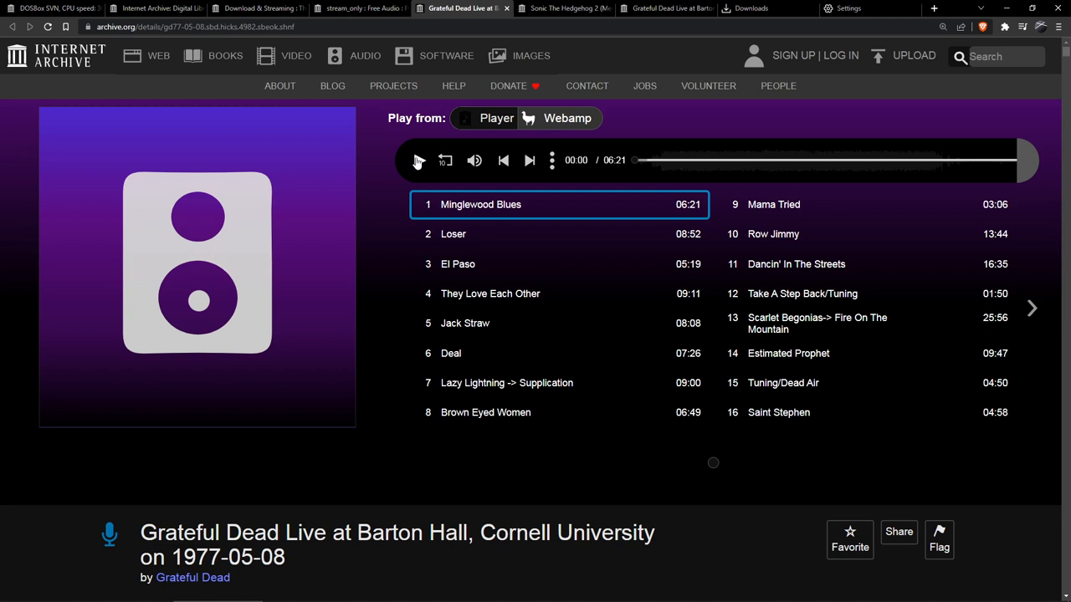
Bring up DevTools (F12) beside the concert page, passing Elements and Sources to land on the Network recorder.
key("F12")
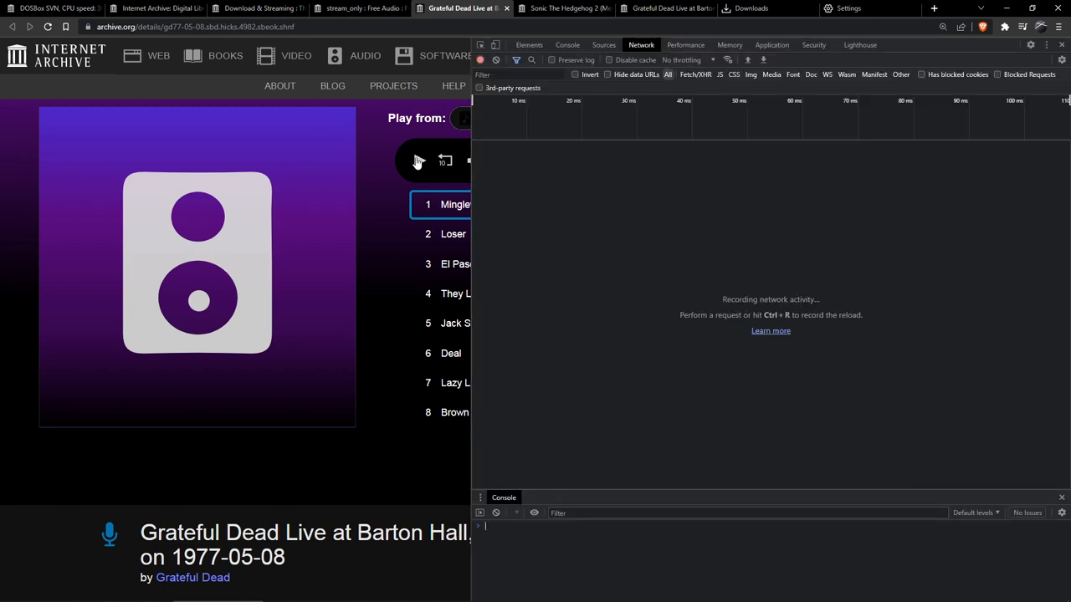
left_click(418, 160)
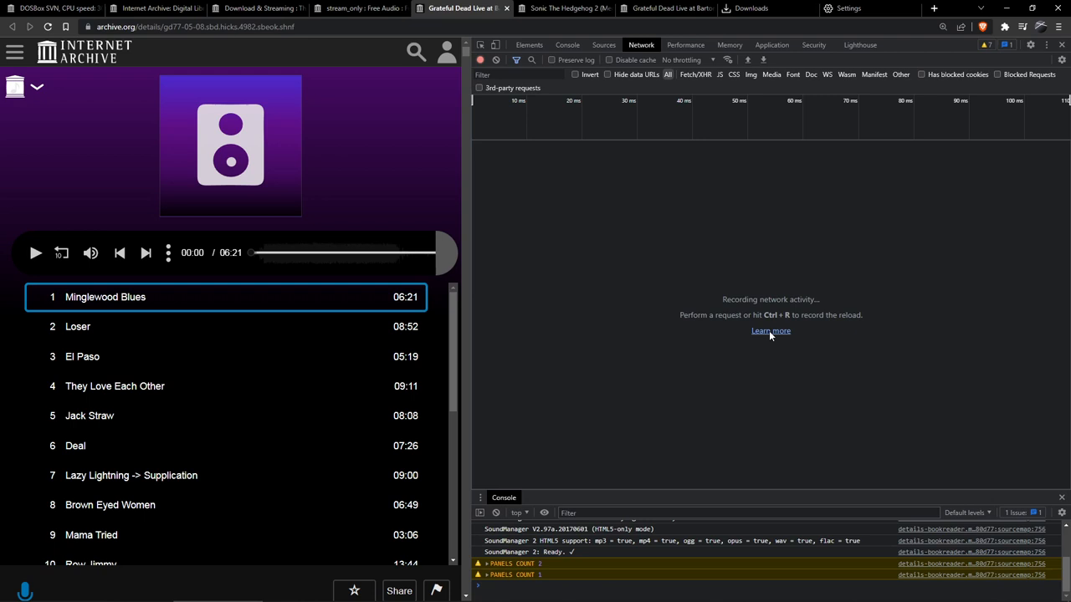
left_click(528, 43)
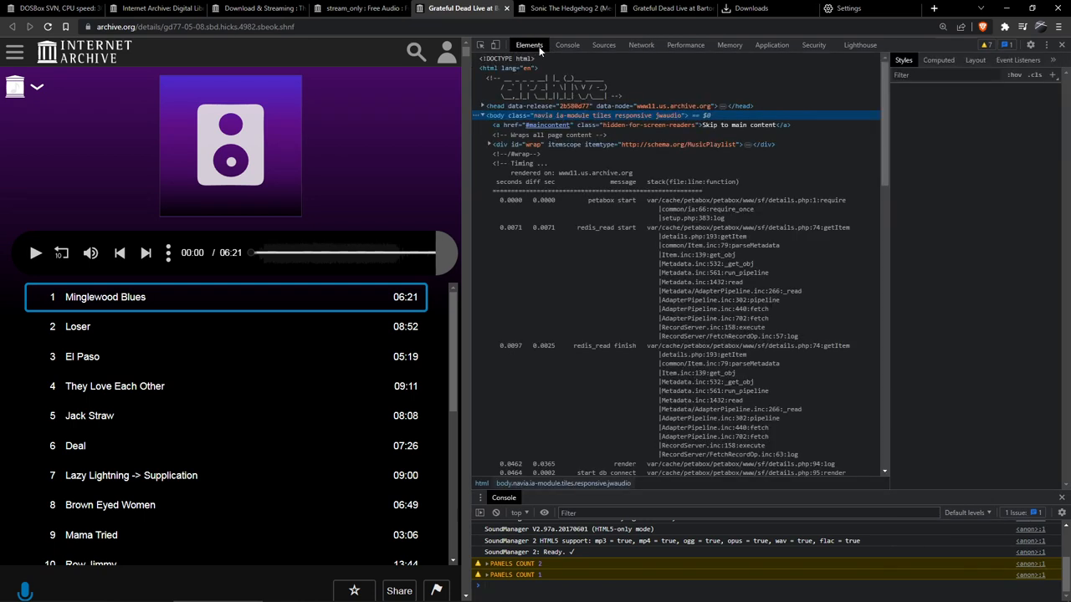
left_click(602, 43)
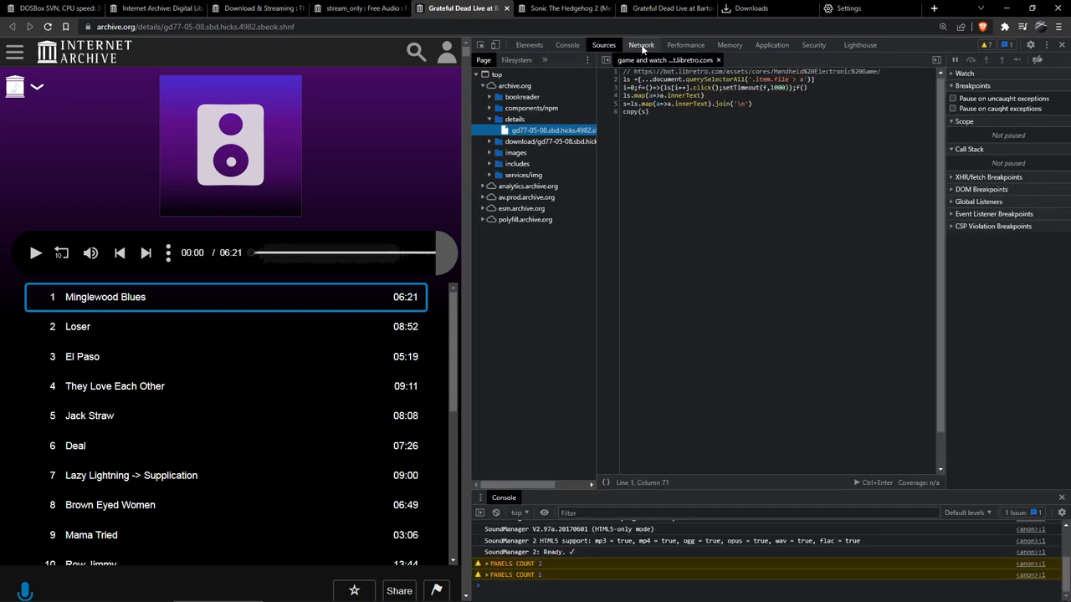
left_click(641, 44)
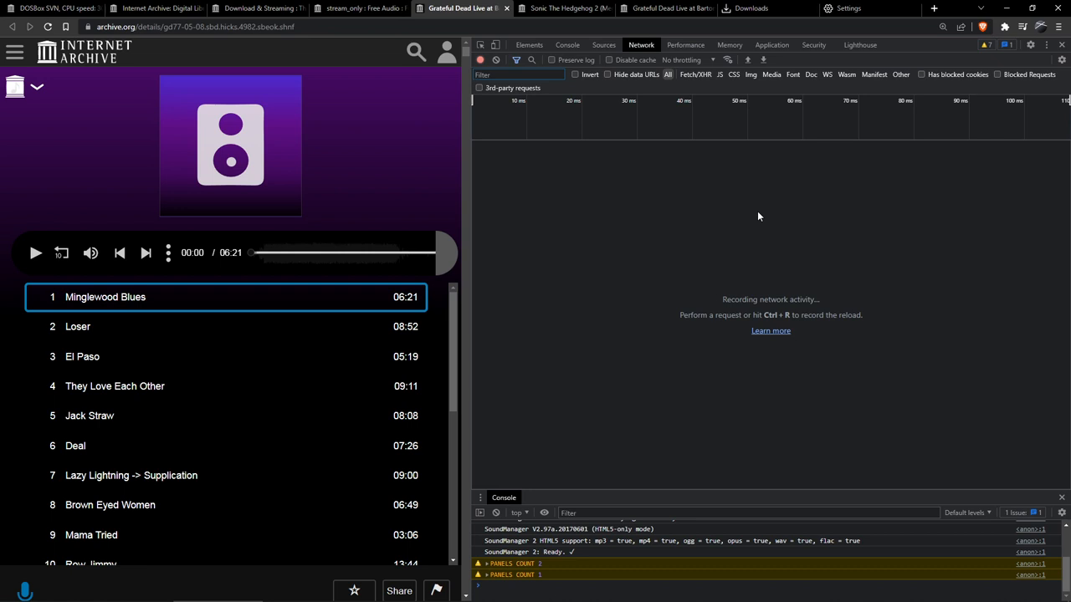
mouse_move(110, 232)
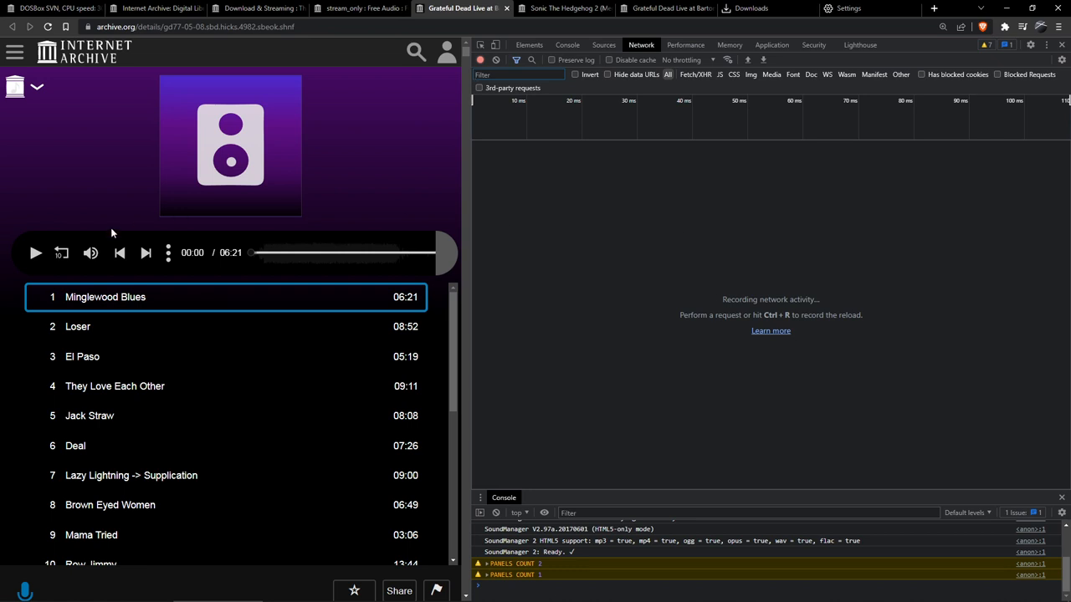
mouse_move(401, 118)
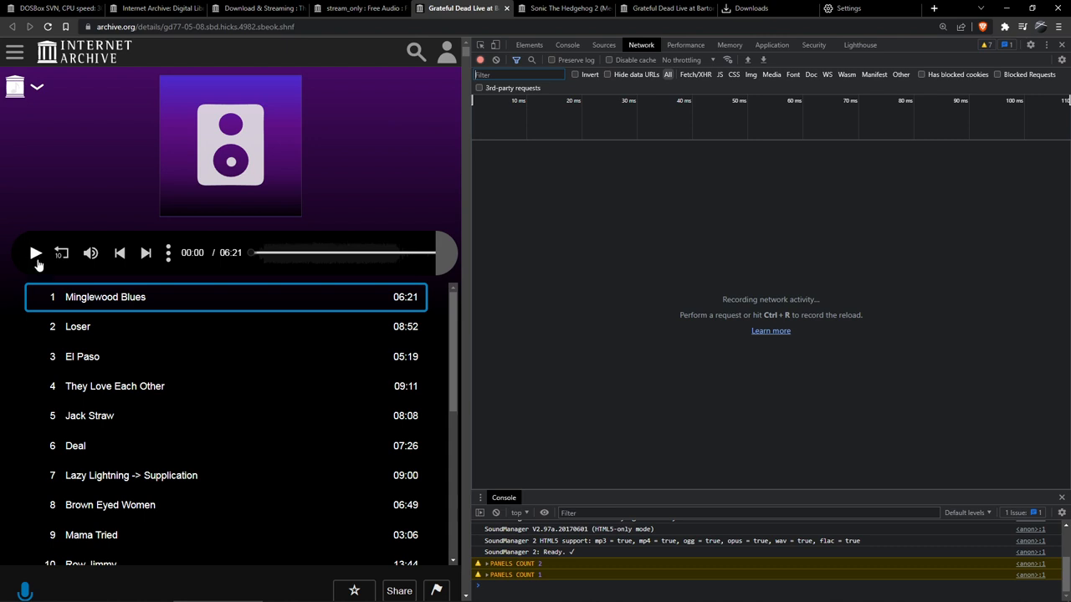
Play and pause Minglewood Blues so its MP3 request appears, then launch that MP3 in a new browser tab.
left_click(36, 253)
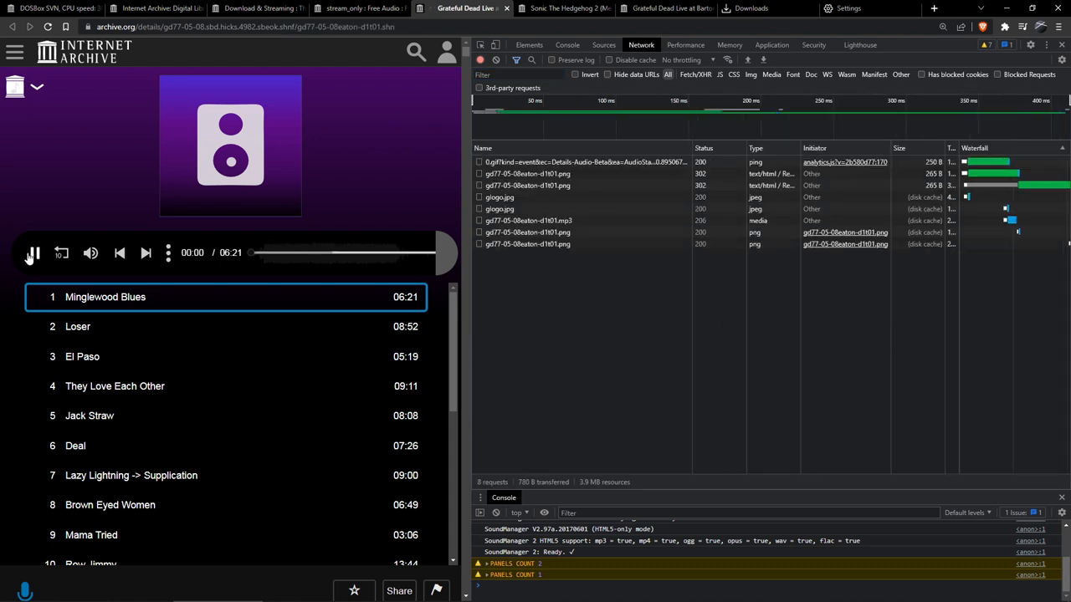
left_click(34, 252)
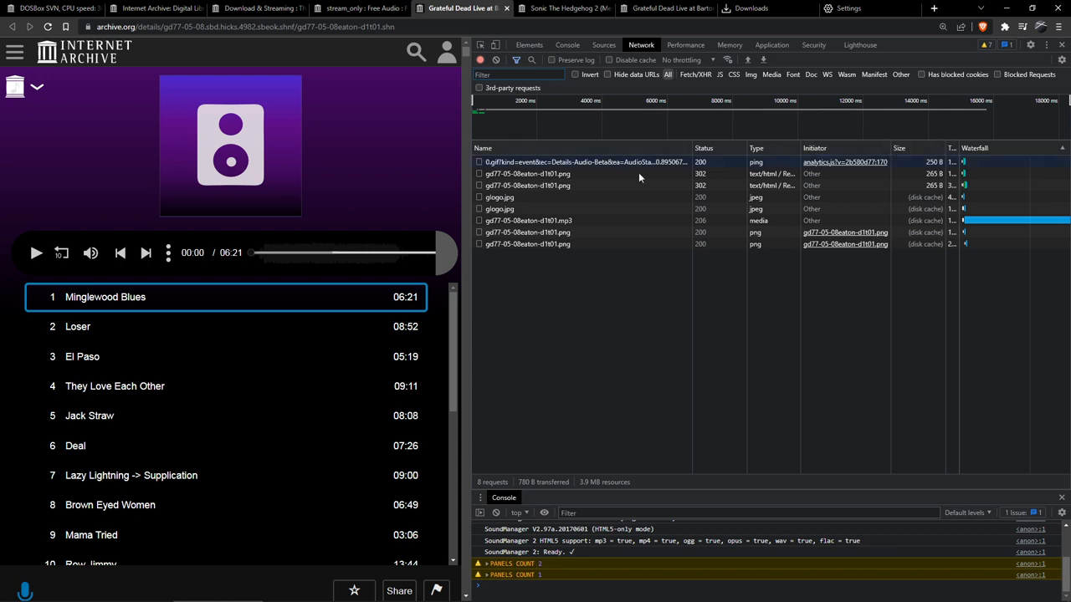
mouse_move(511, 172)
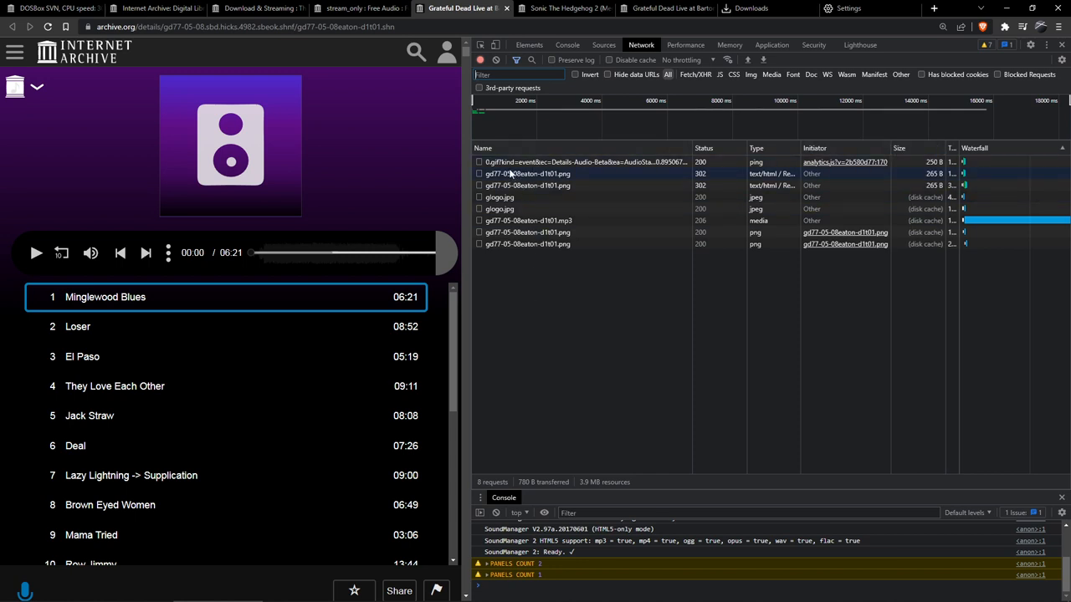
mouse_move(560, 184)
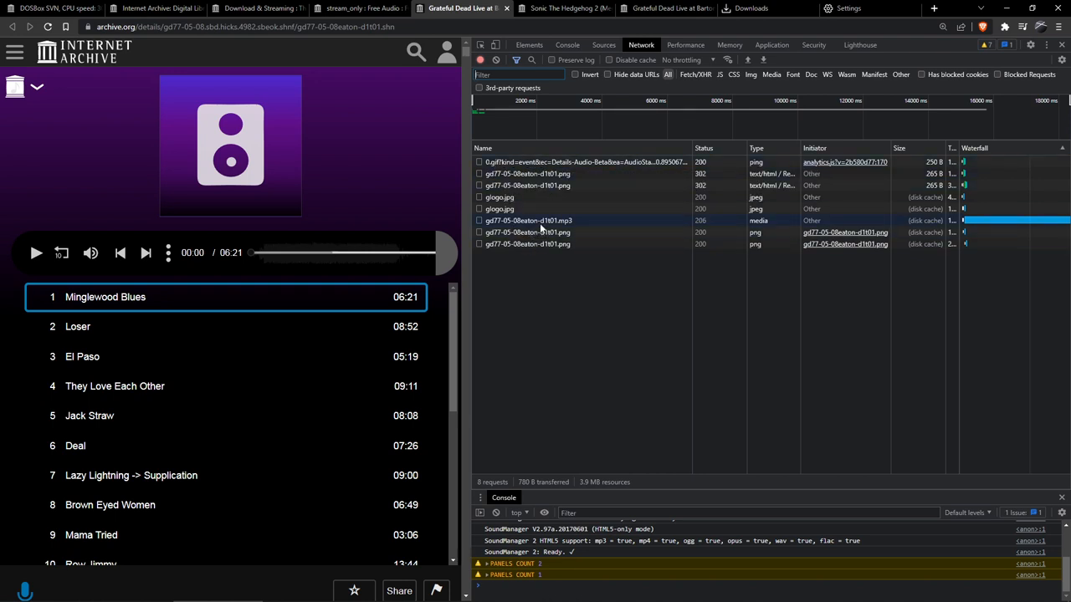
left_click(527, 220)
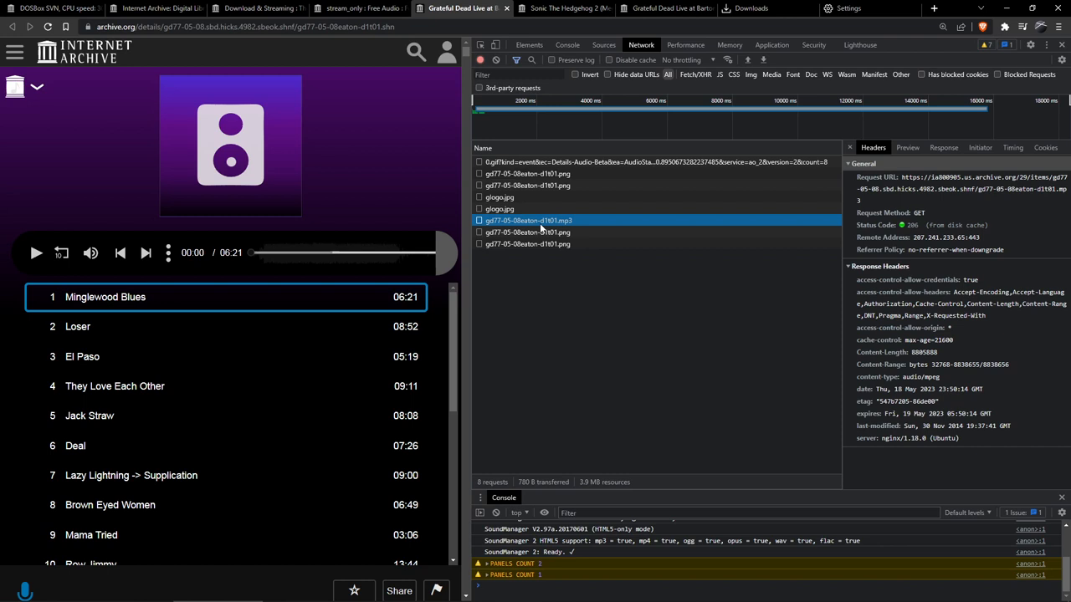
right_click(529, 221)
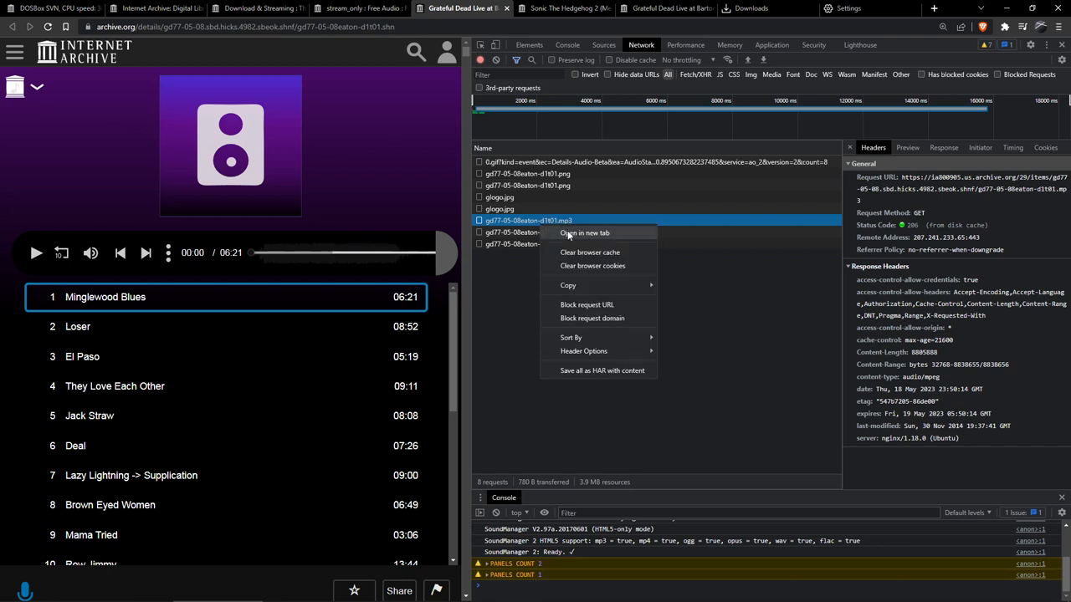
left_click(582, 232)
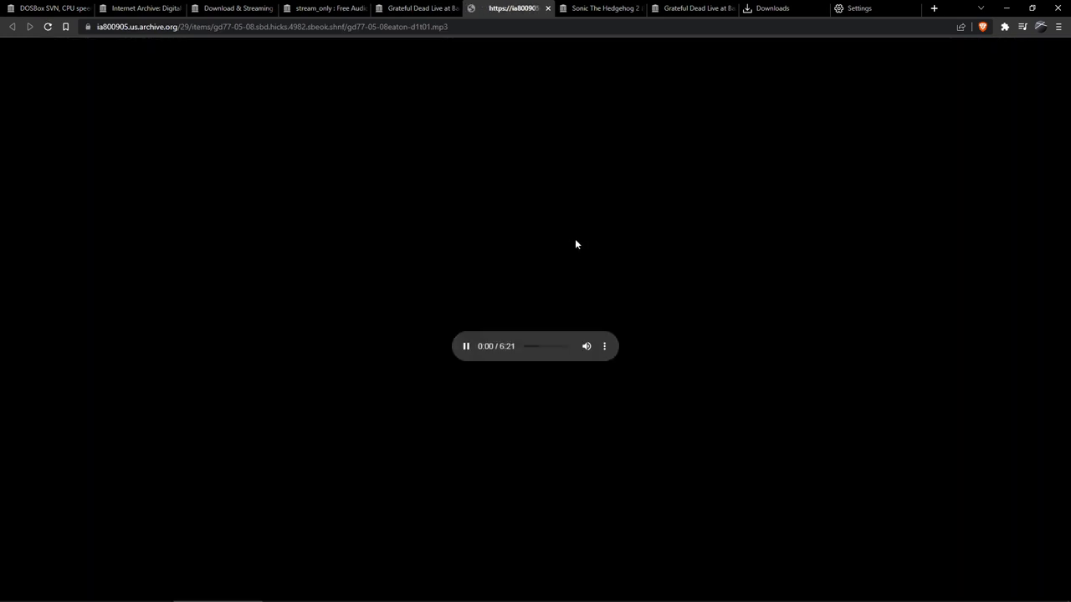
Start downloading the playing MP3 from the player, keeping its original file name in from_void_profile.
left_click(465, 345)
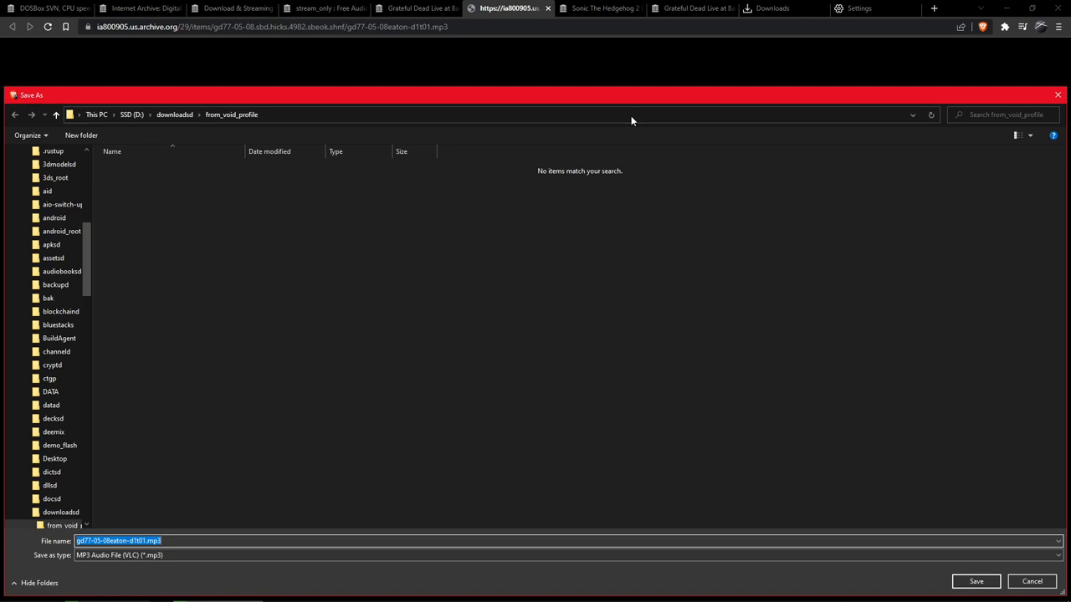
mouse_move(623, 137)
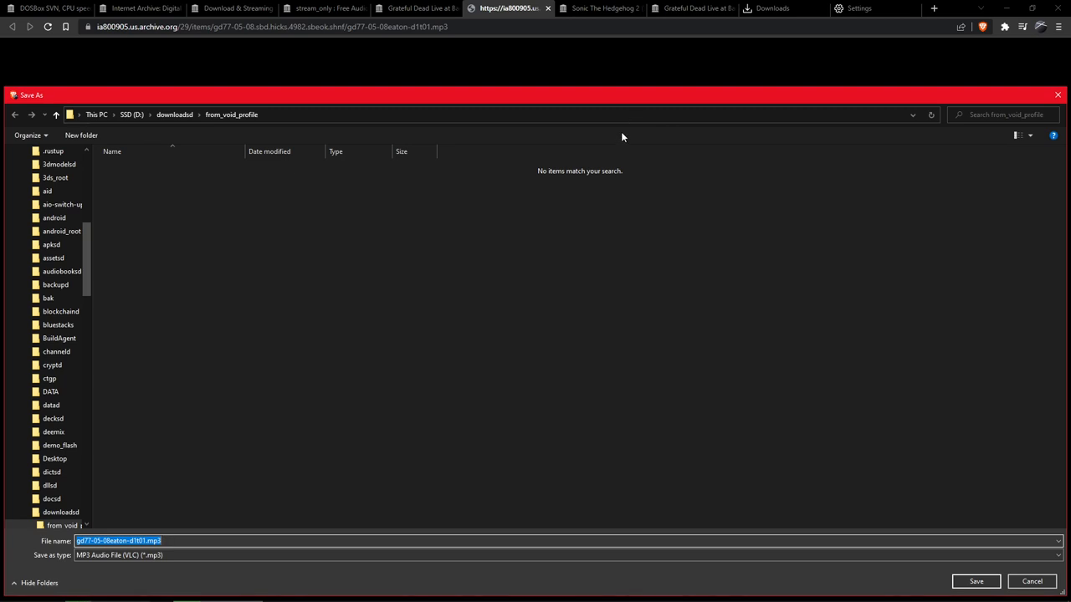
mouse_move(940, 177)
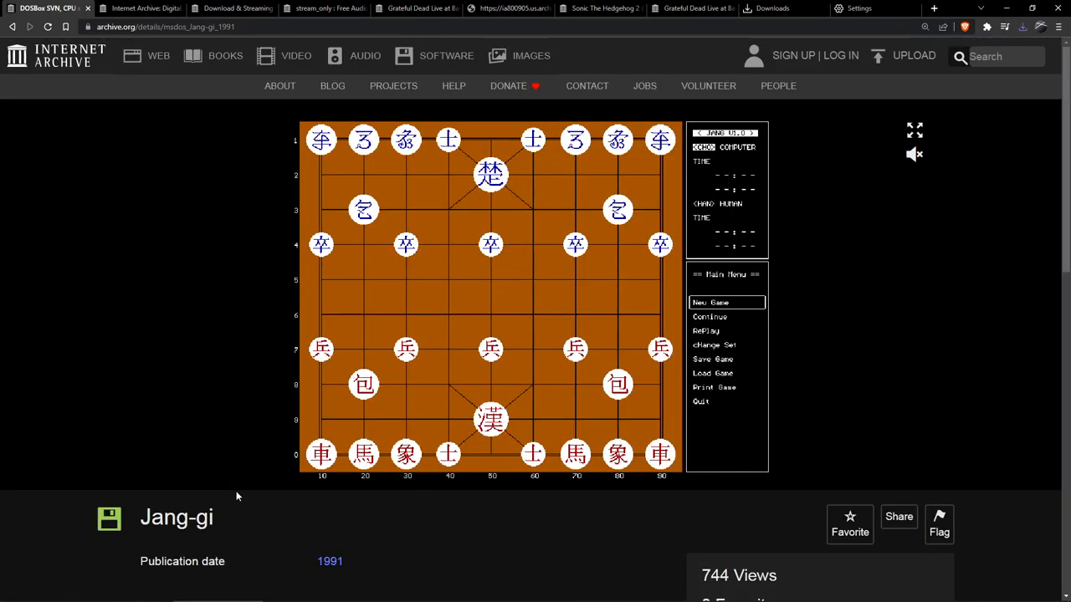
mouse_move(536, 283)
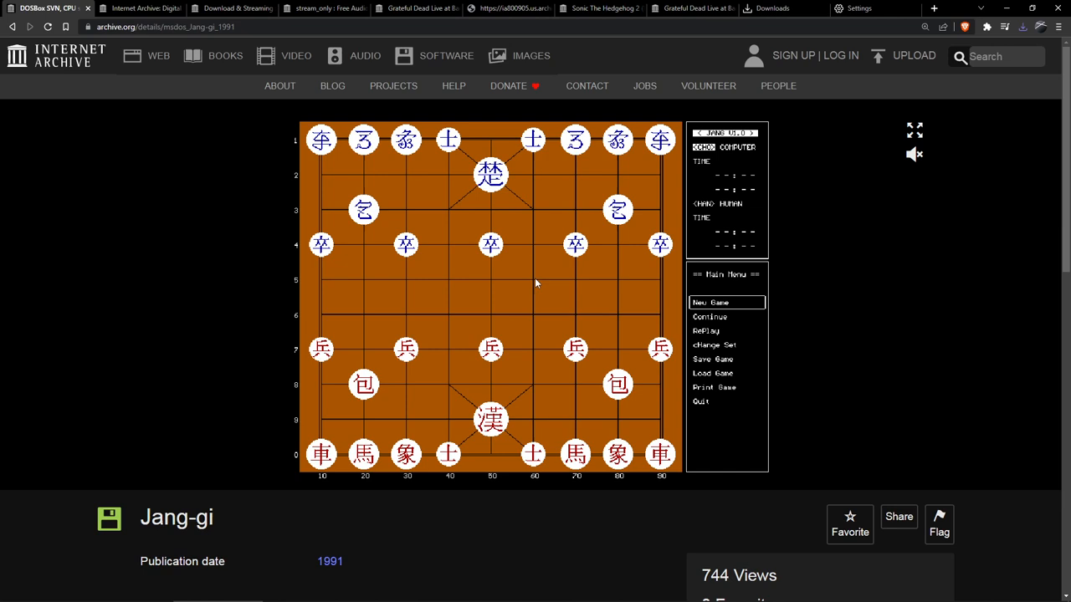
Show the Jang-gi emulator's start prompt on its archive.org page and bring up DevTools beside it.
left_click(47, 26)
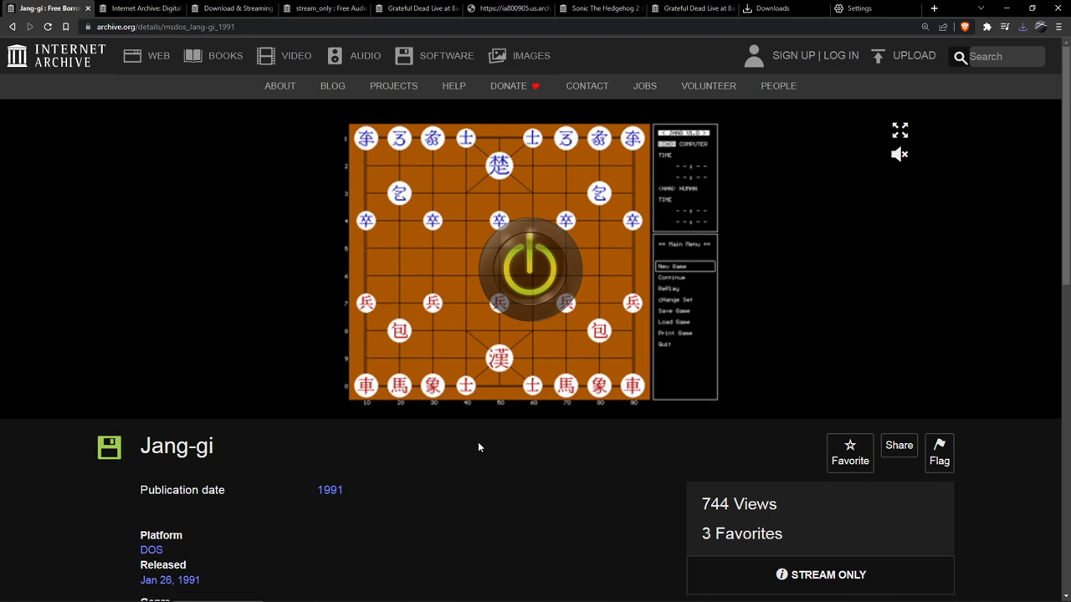
key("F12")
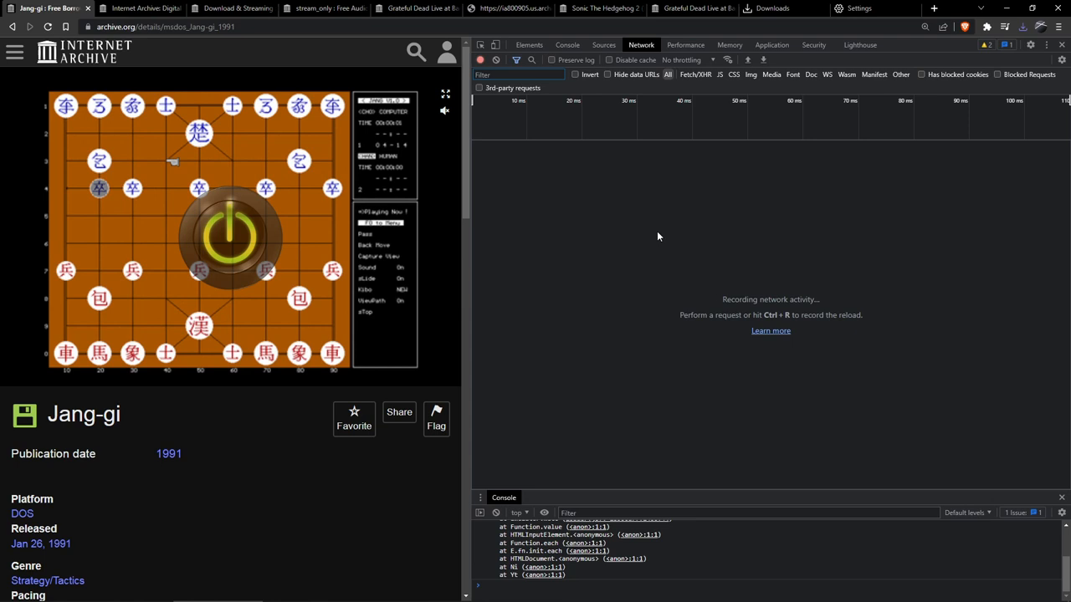
Power on the Jang-gi emulator so DOSBox boots while the Network panel records its requests.
left_click(231, 238)
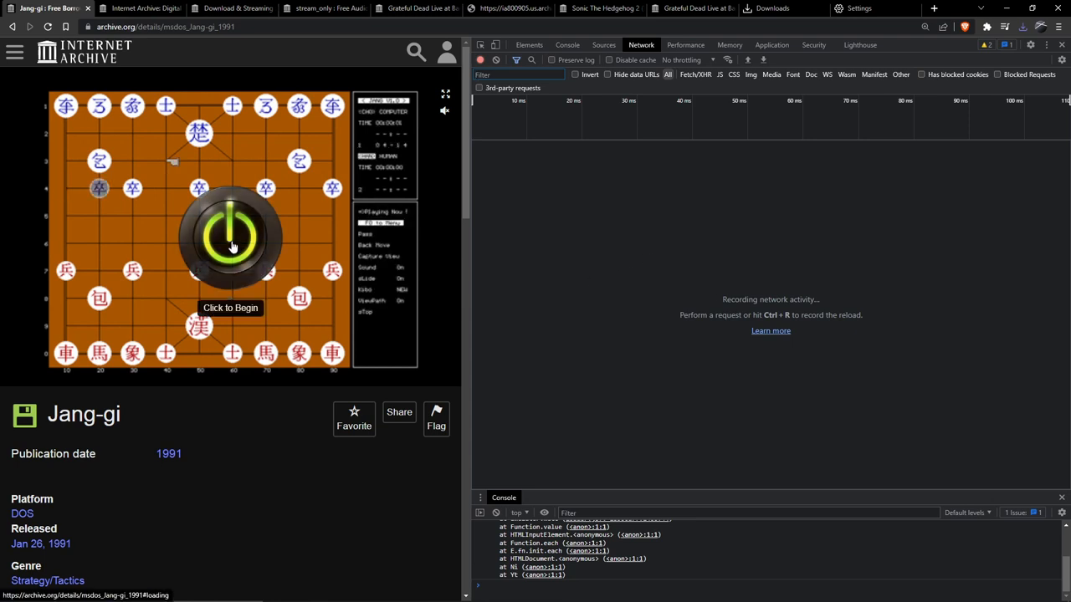
left_click(231, 234)
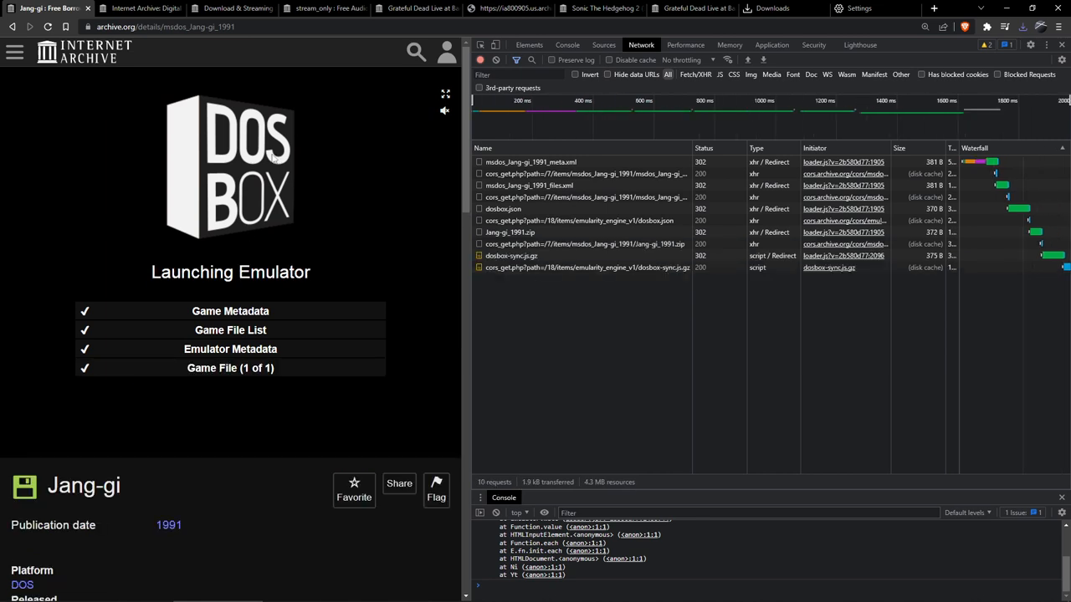
mouse_move(178, 169)
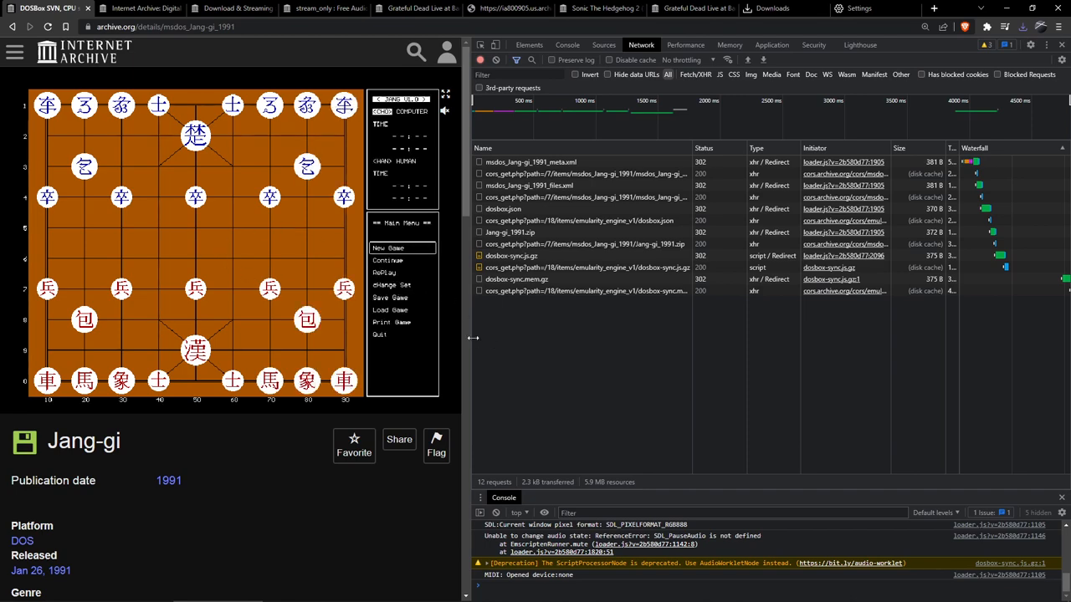
Widen DevTools and select the jang-gi_1991.zip request, bringing up its action menu.
left_click_drag(475, 338, 374, 331)
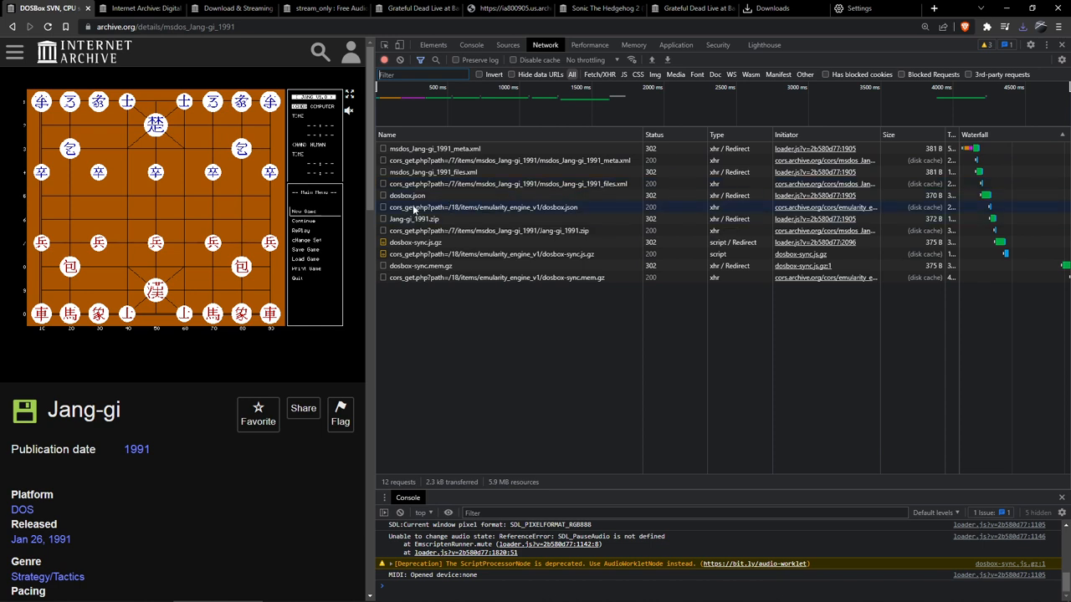
mouse_move(569, 216)
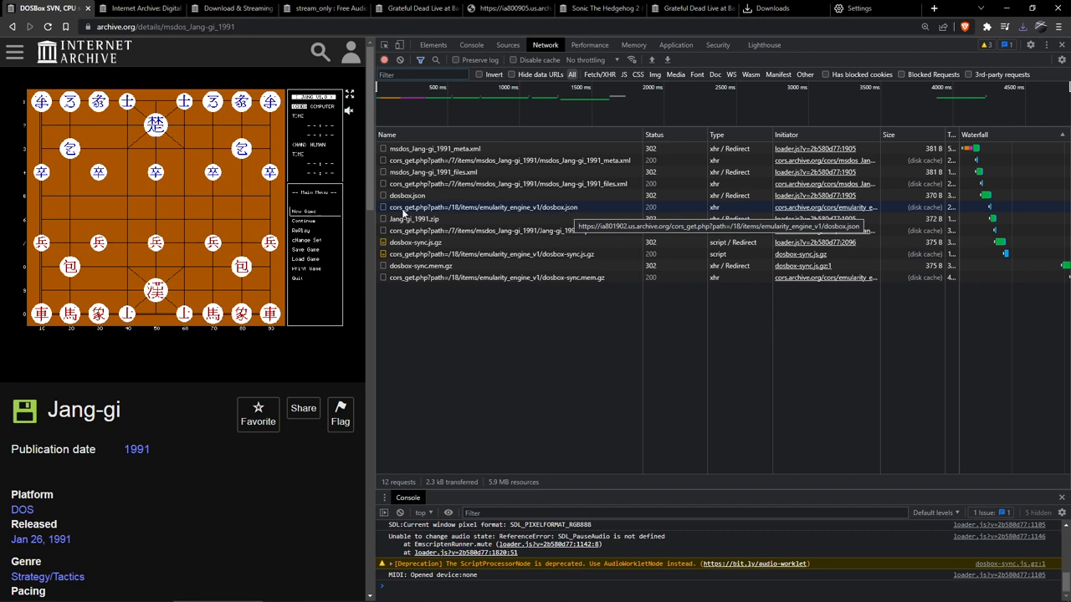
mouse_move(433, 160)
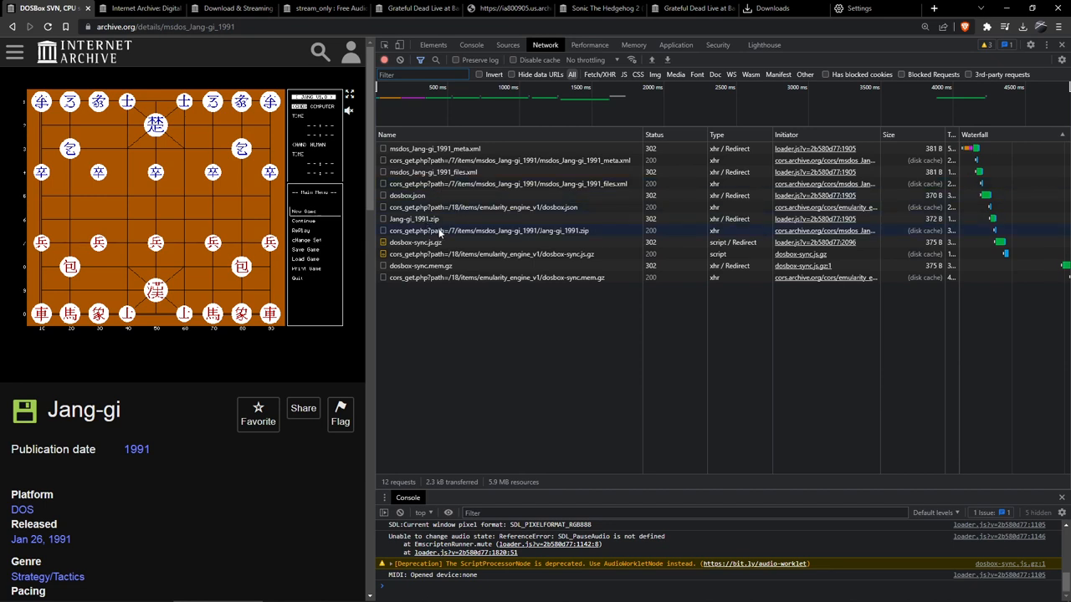
mouse_move(413, 217)
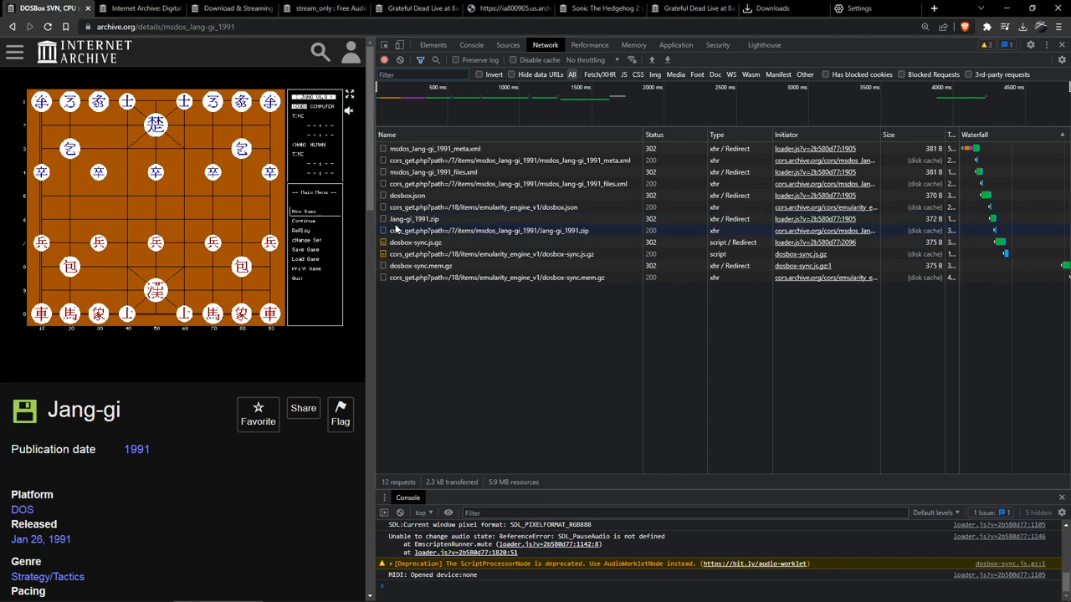
mouse_move(401, 231)
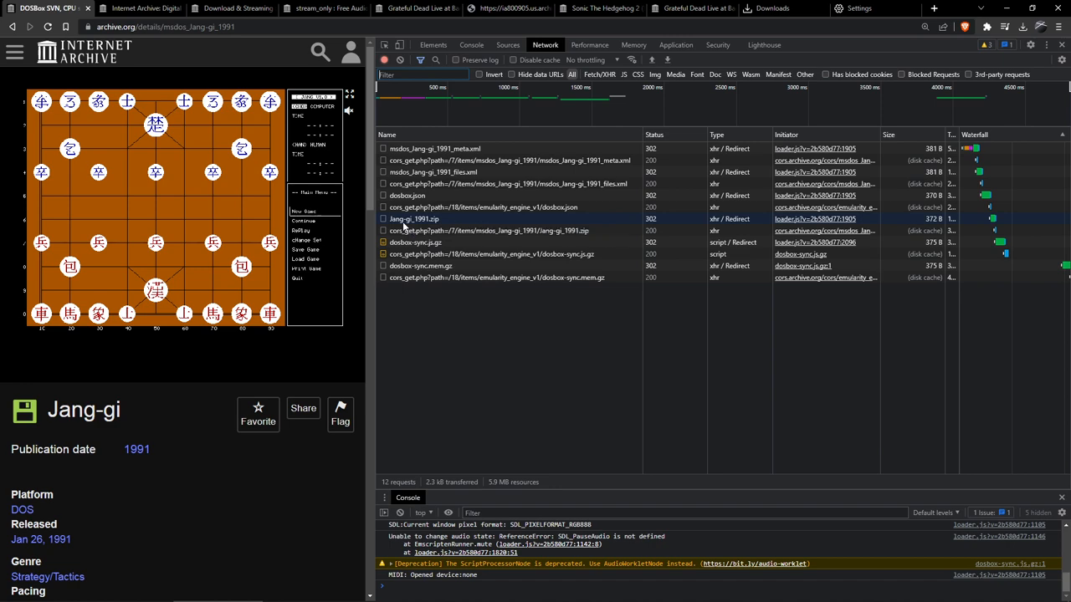
left_click(413, 217)
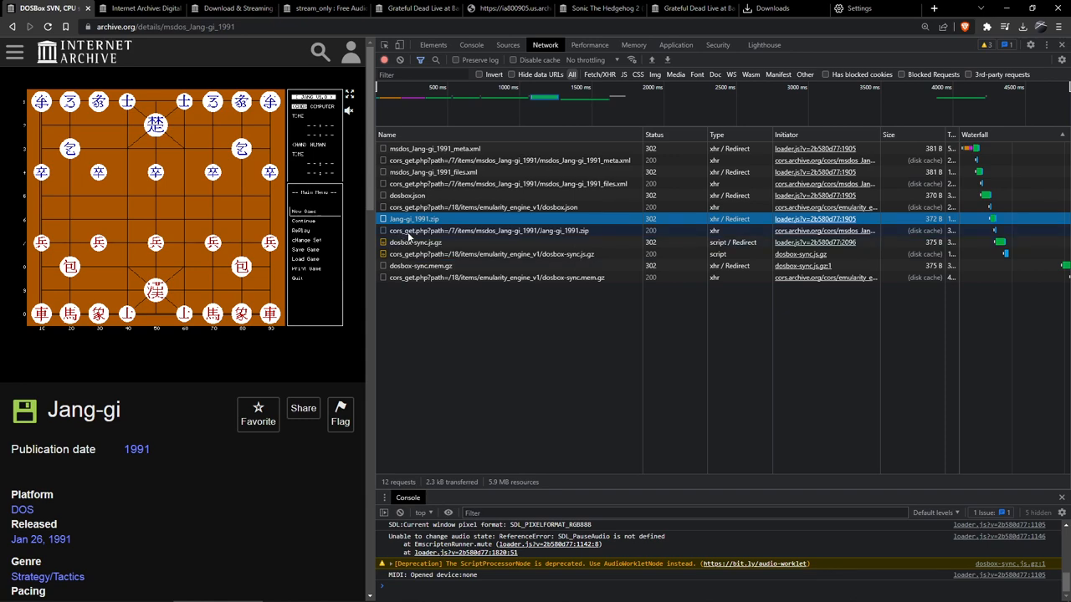
right_click(413, 218)
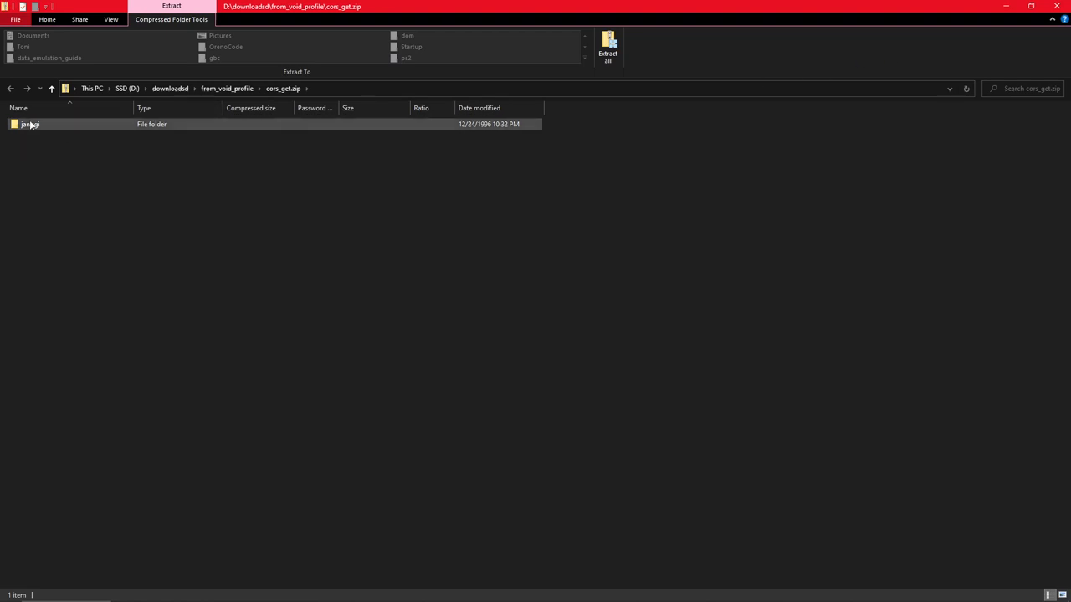
Browse into the jangqi folder inside cors_get.zip to list its twelve DOS game files.
double_click(30, 124)
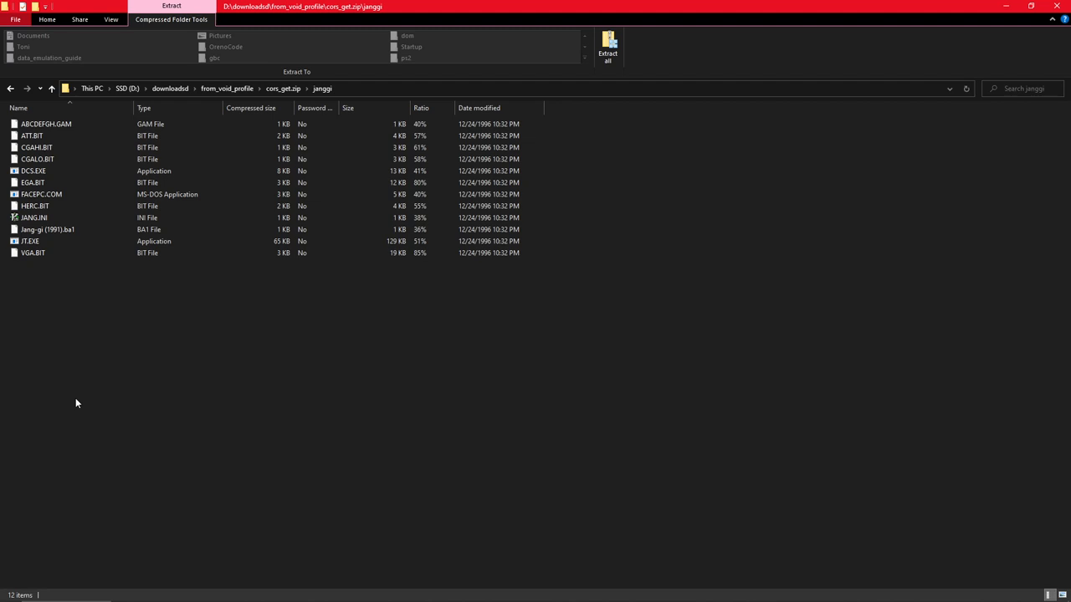
left_click(10, 87)
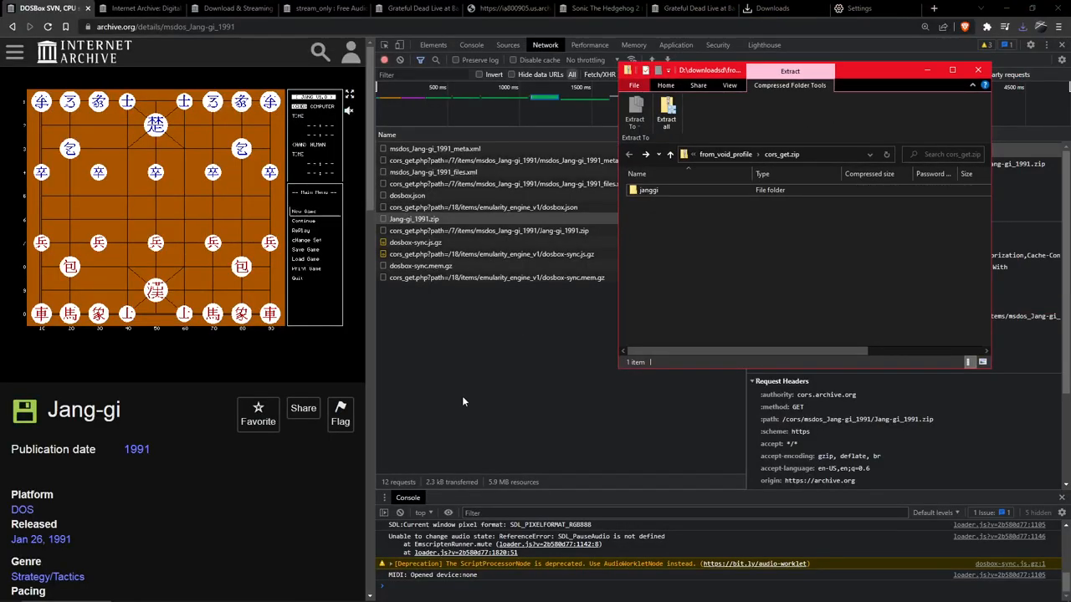
Back in DevTools, close the request details and select the cors_get.php request serving jang-gi_1991.zip.
left_click(414, 217)
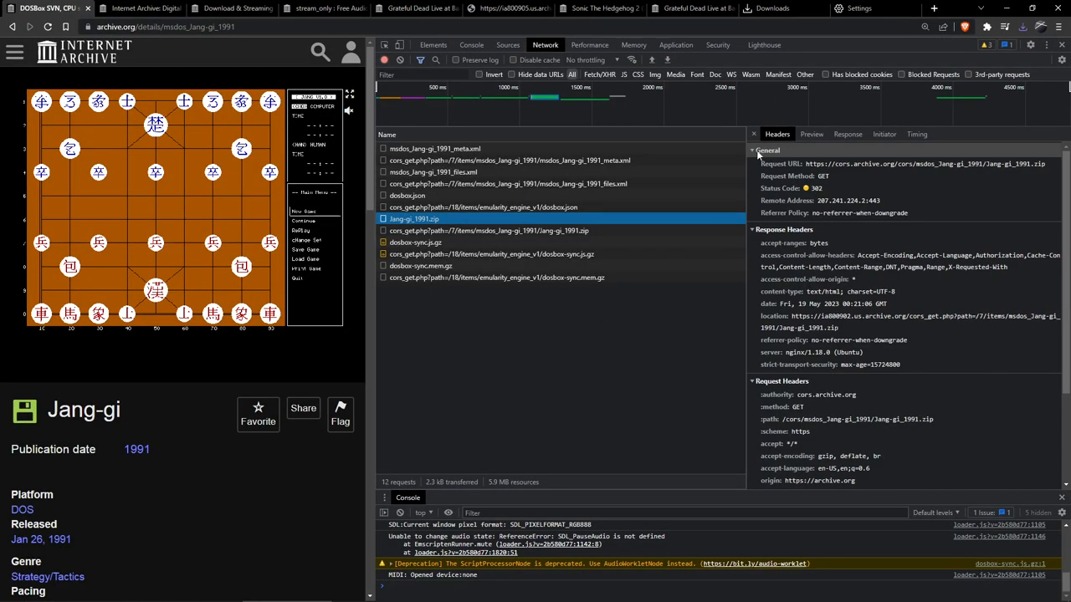
left_click(753, 134)
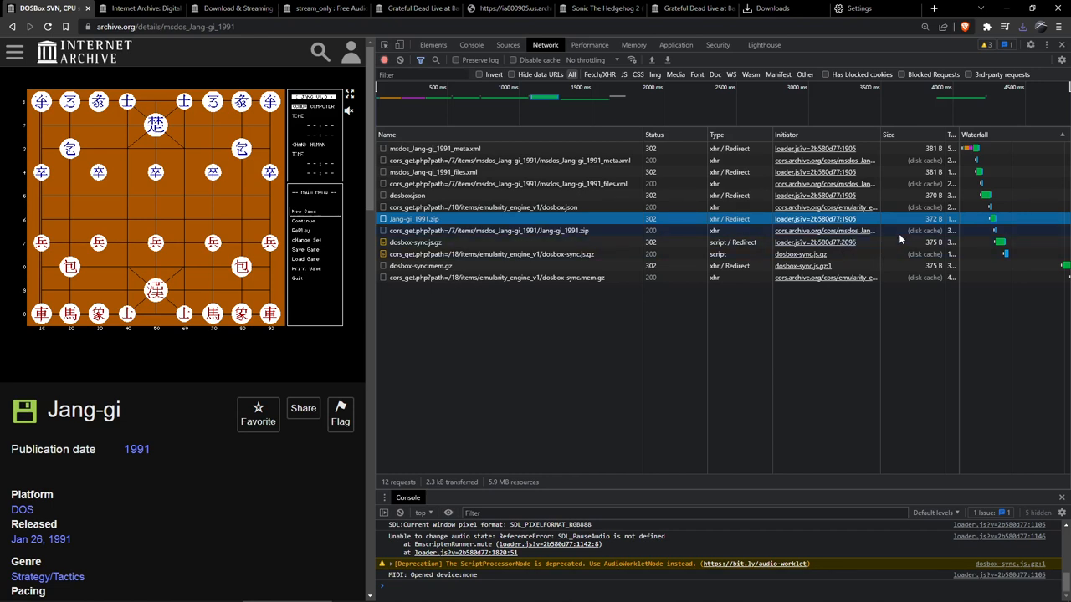
mouse_move(920, 231)
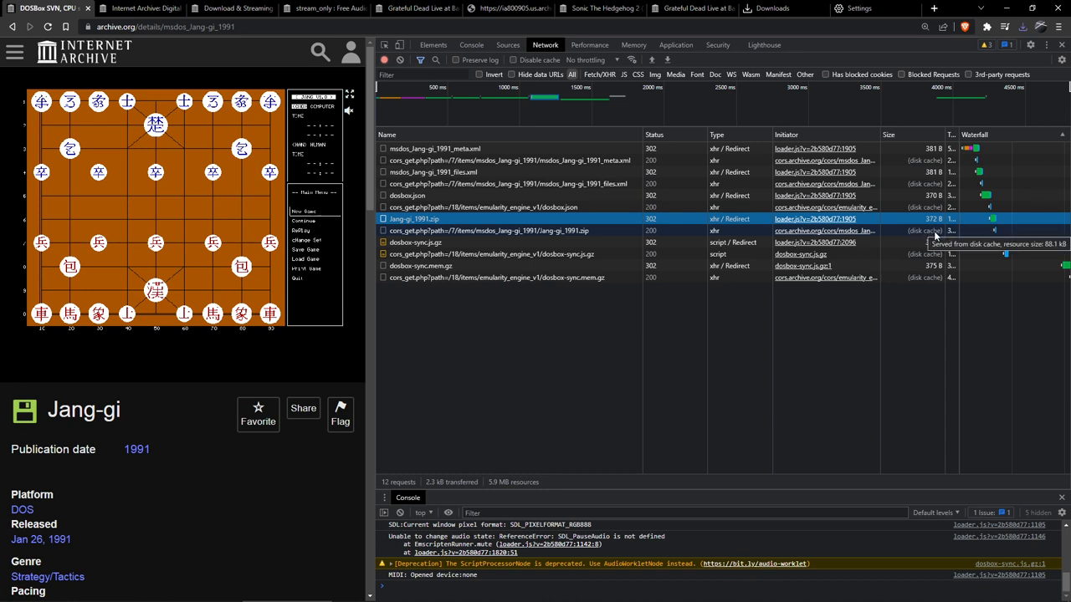
left_click(502, 230)
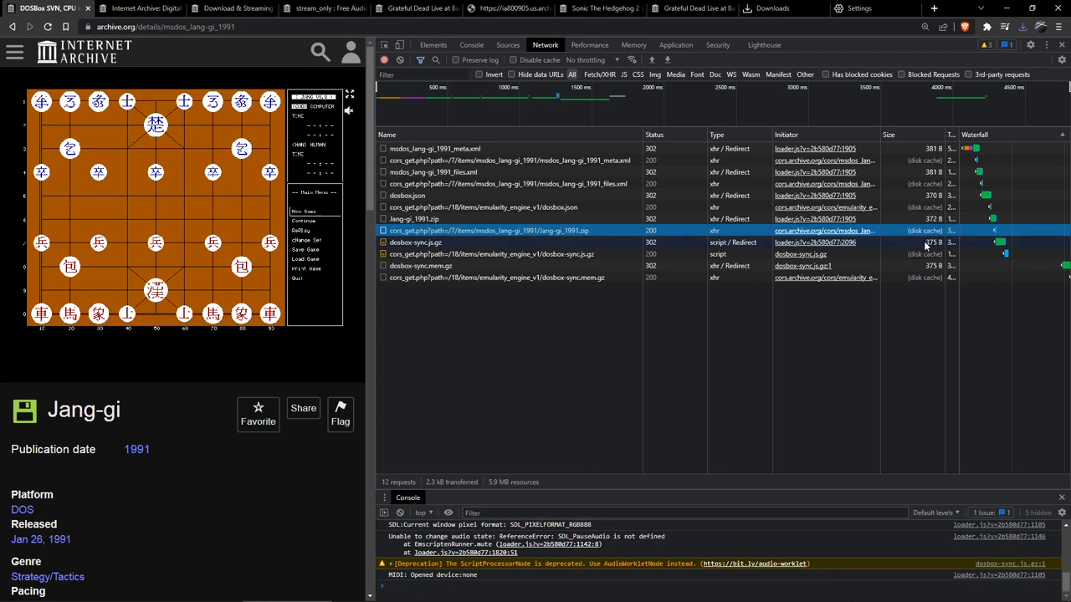
mouse_move(930, 241)
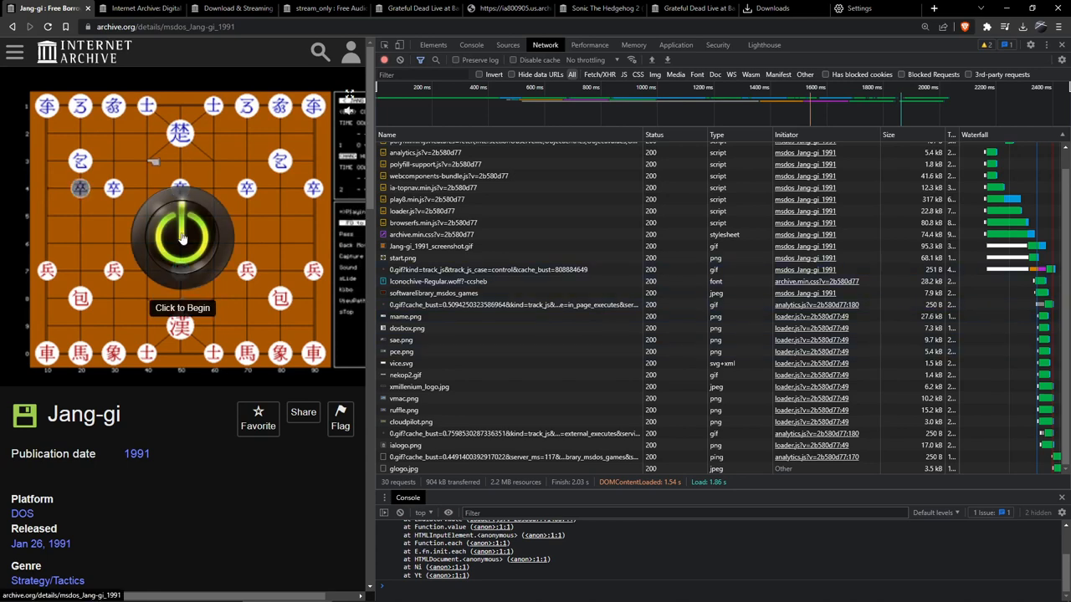
Power on the Jang-gi emulator again so its file requests are logged afresh in the Network panel.
left_click(182, 235)
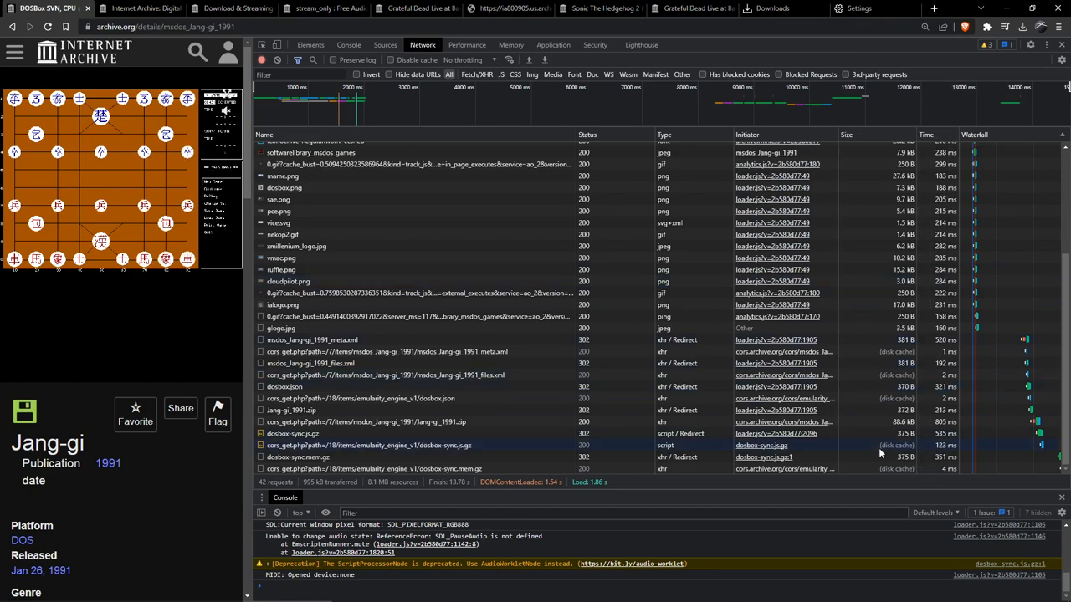
Locate the cors_get.php request for jang-gi_1991.zip and sort the list by Size, smallest first.
scroll("up", 3)
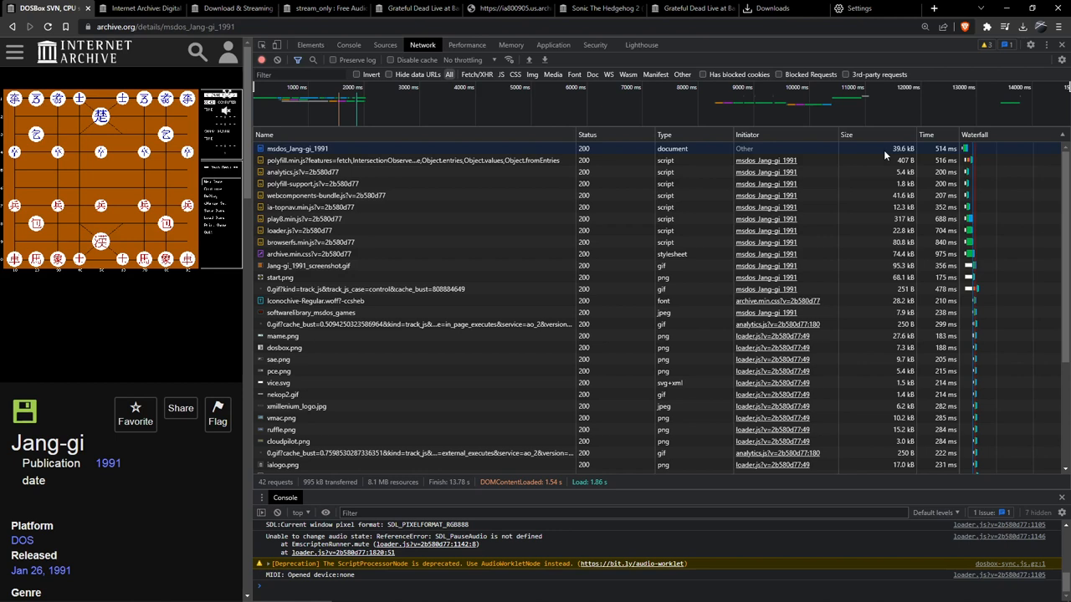
mouse_move(890, 154)
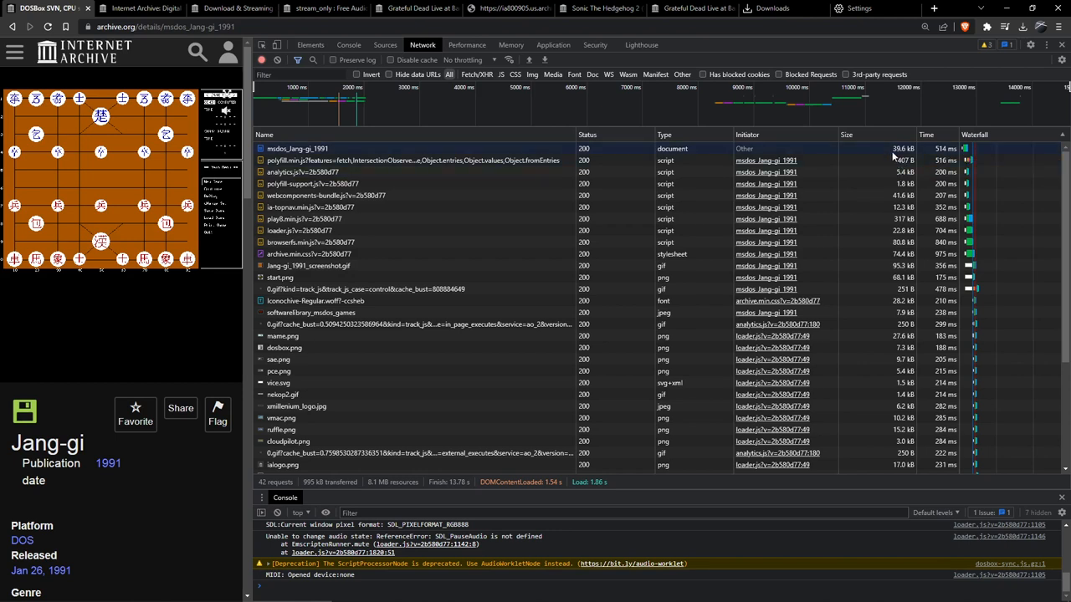
mouse_move(298, 148)
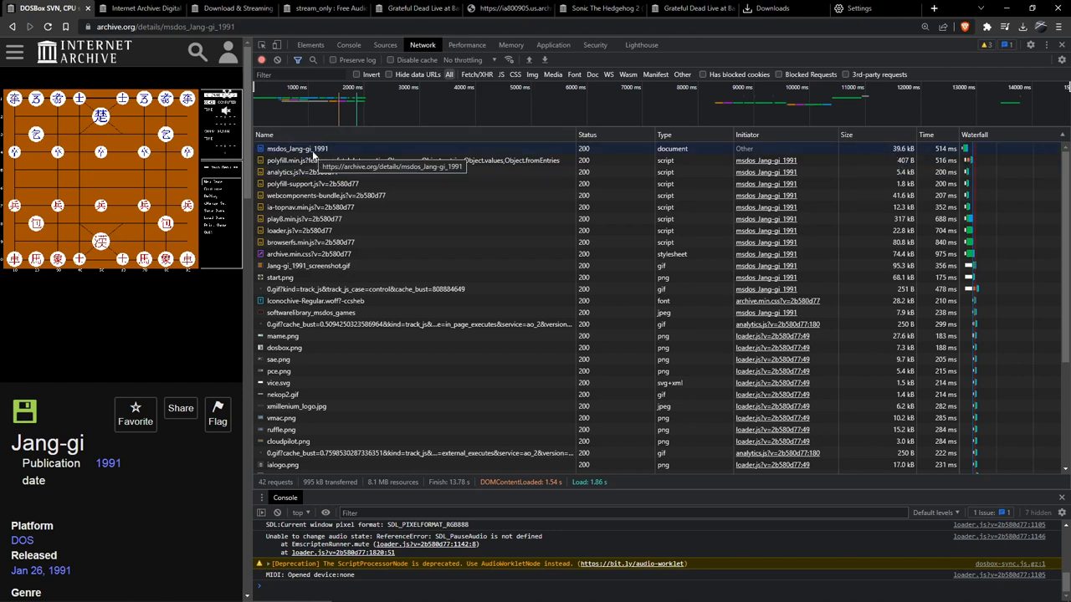
mouse_move(870, 150)
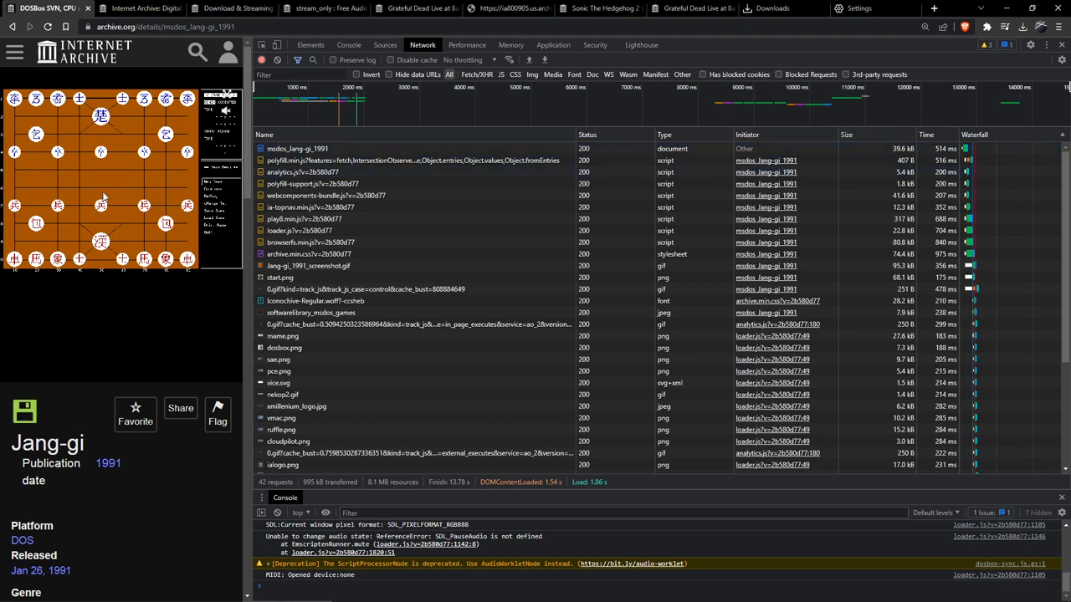
scroll("down", 3)
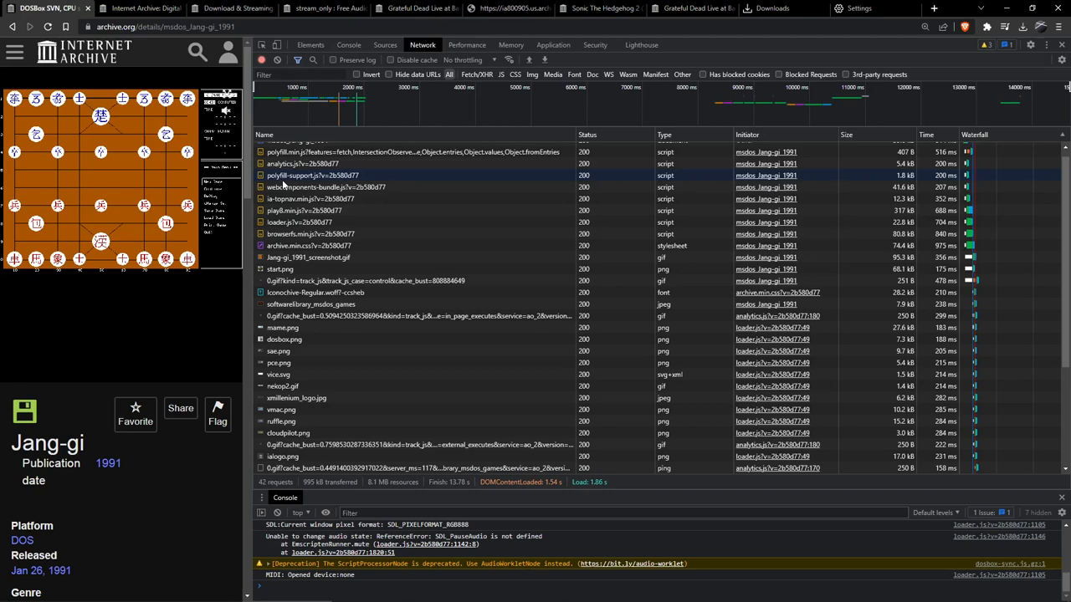
scroll("down", 3)
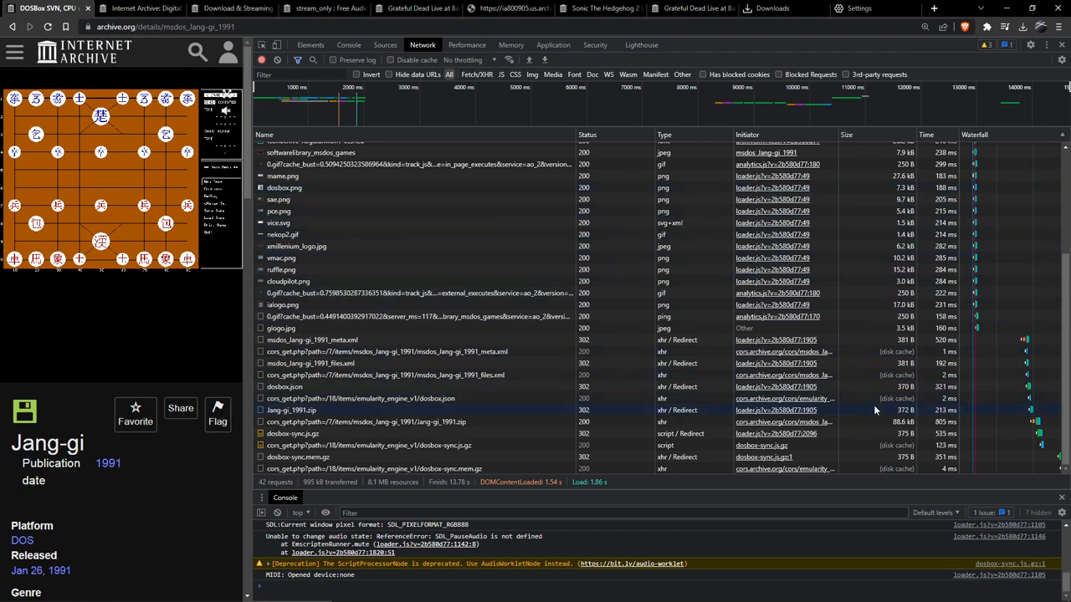
scroll("up", 3)
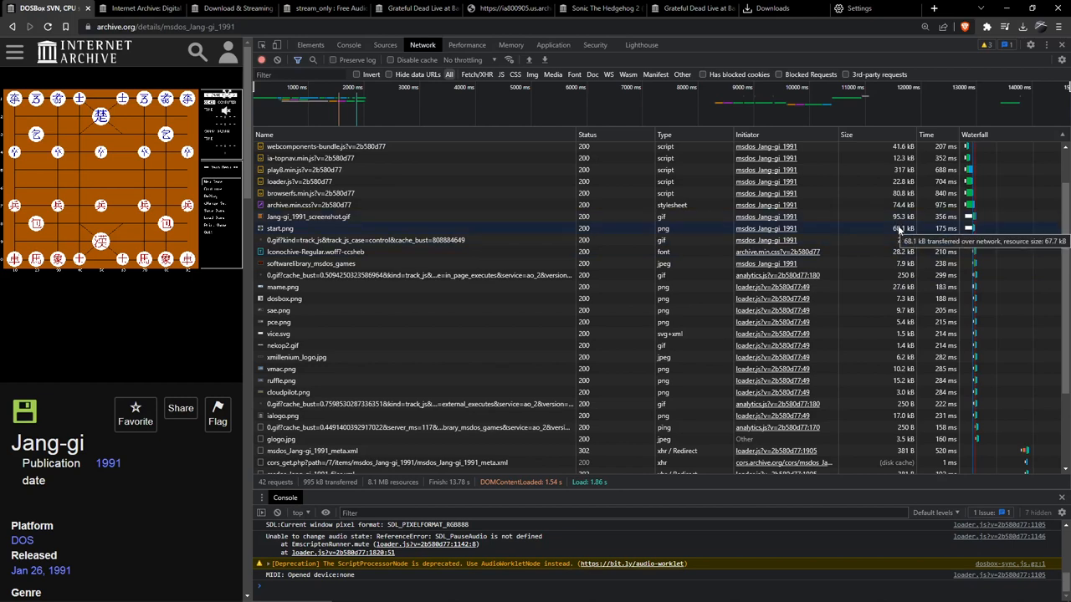
scroll("down", 3)
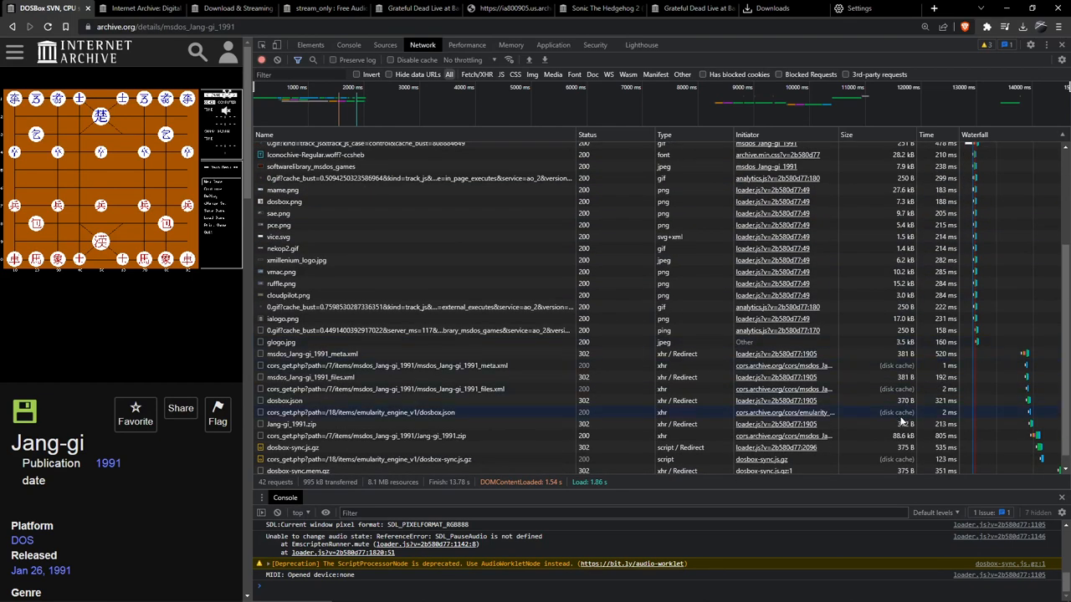
left_click(291, 425)
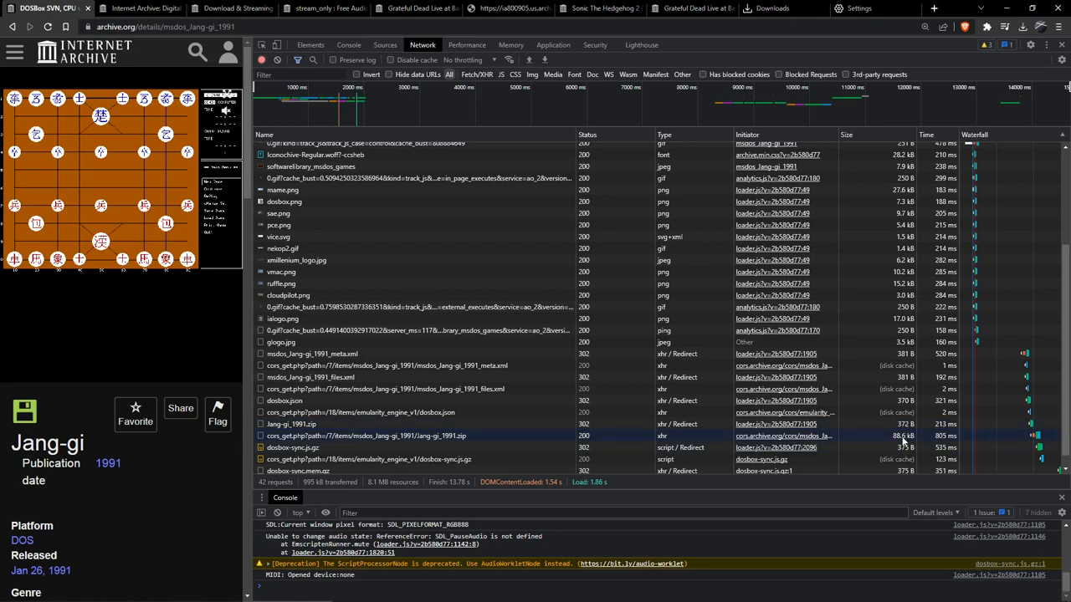
mouse_move(903, 435)
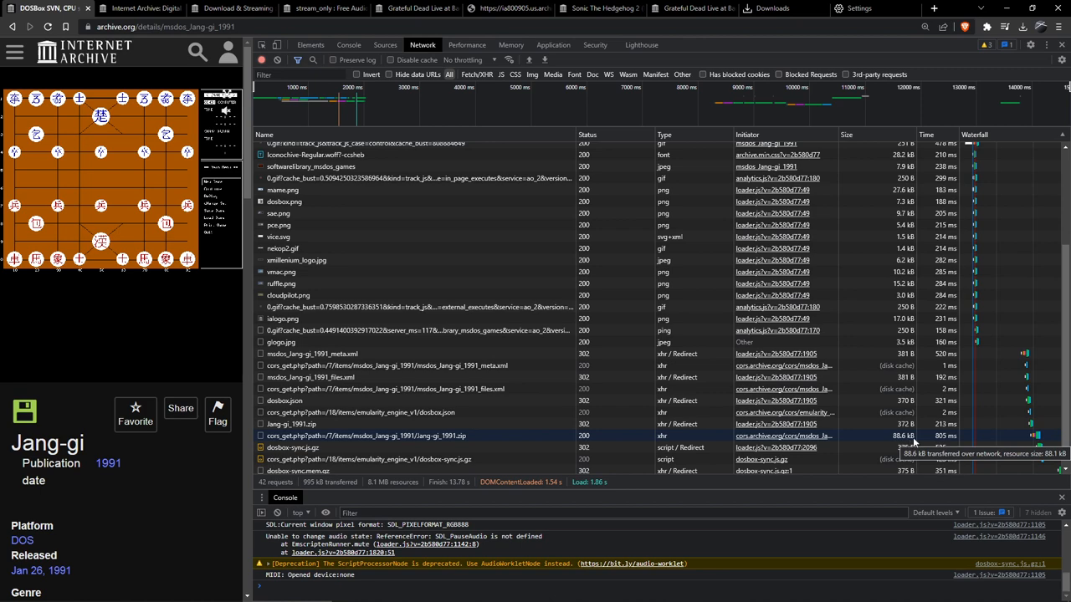
left_click(846, 134)
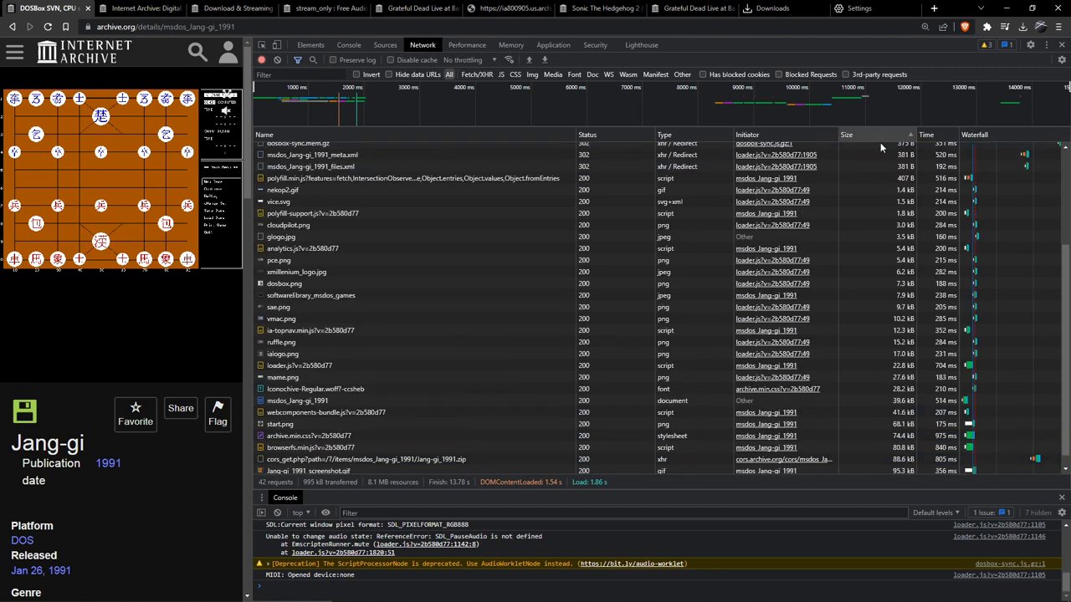
Flip the Size sort to largest first and select the jang-gi_1991.zip cors_get request.
left_click(847, 134)
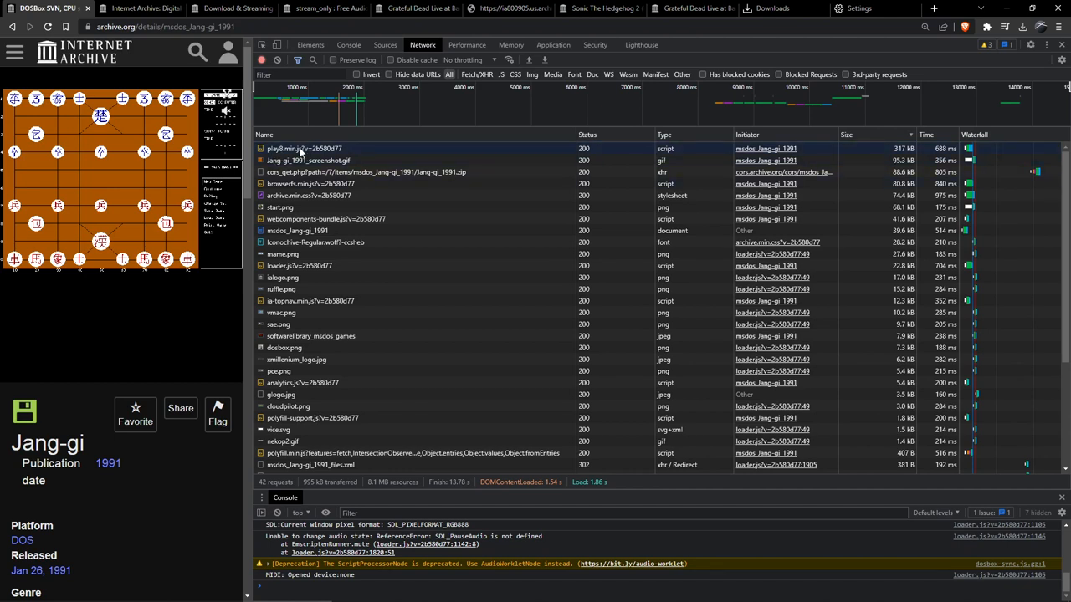
mouse_move(298, 149)
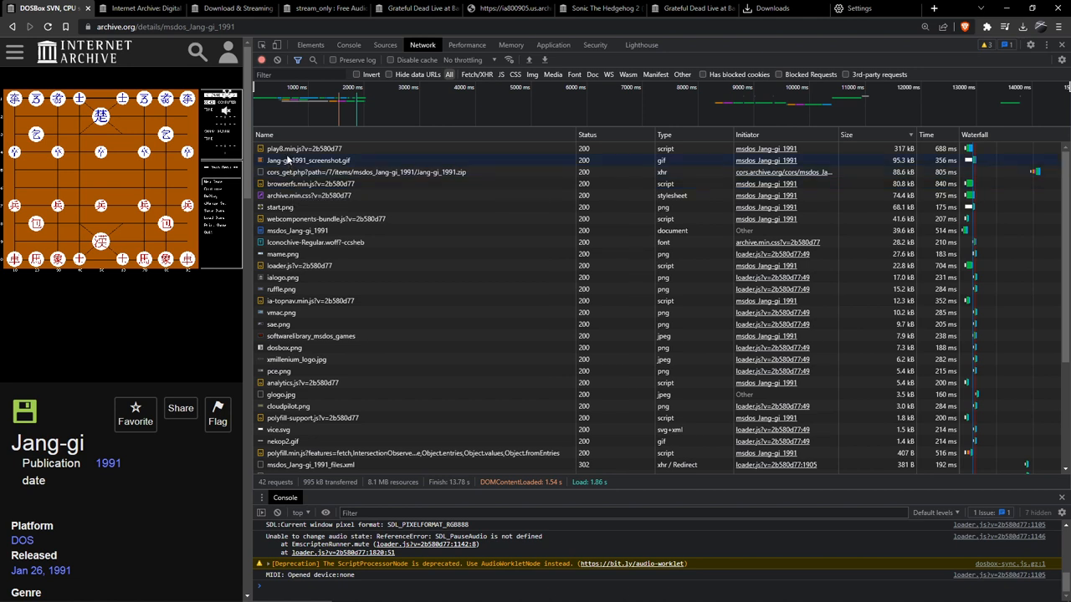
left_click(368, 171)
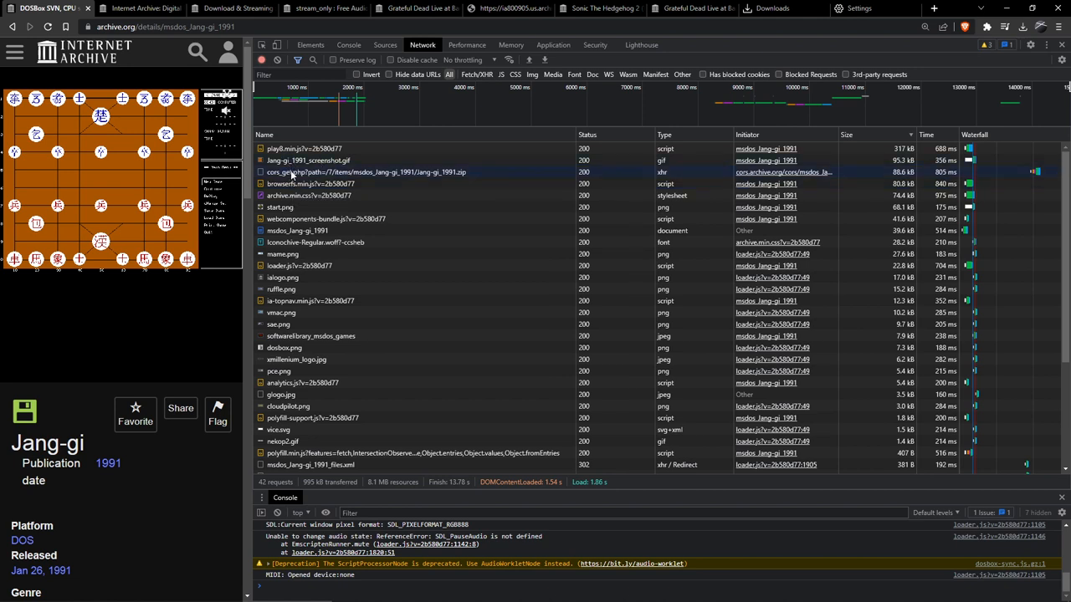
mouse_move(292, 173)
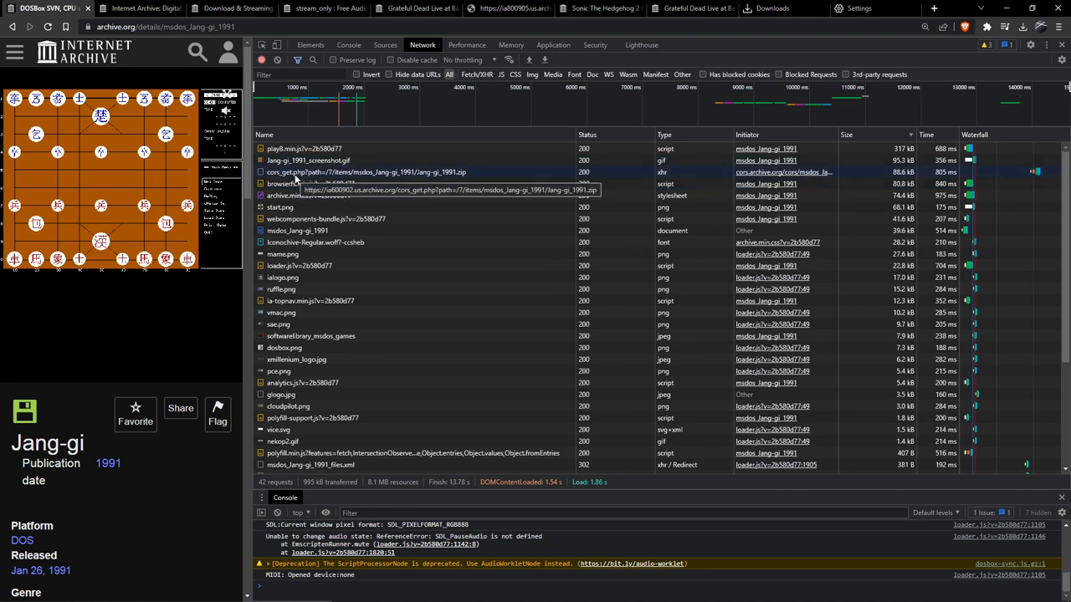